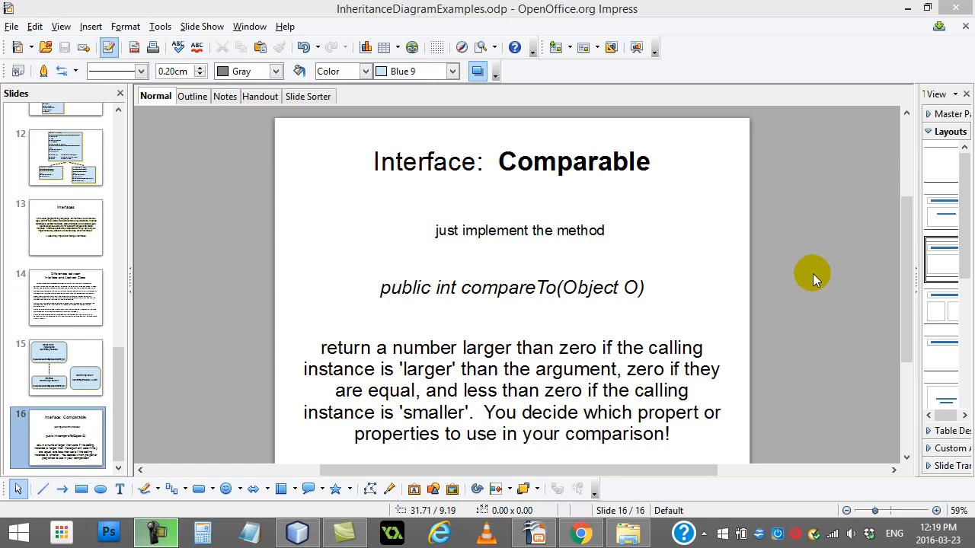
pyautogui.moveTo(525, 253)
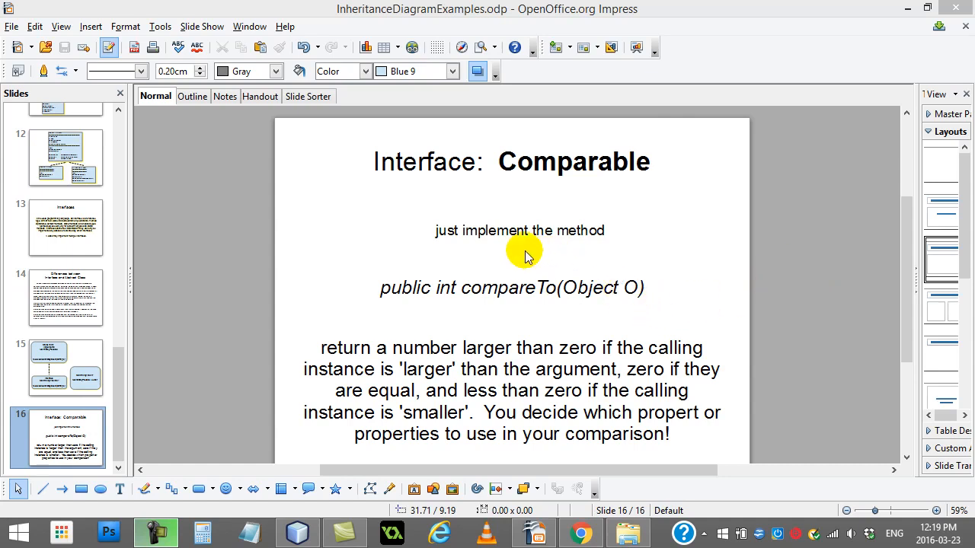
pyautogui.moveTo(499, 251)
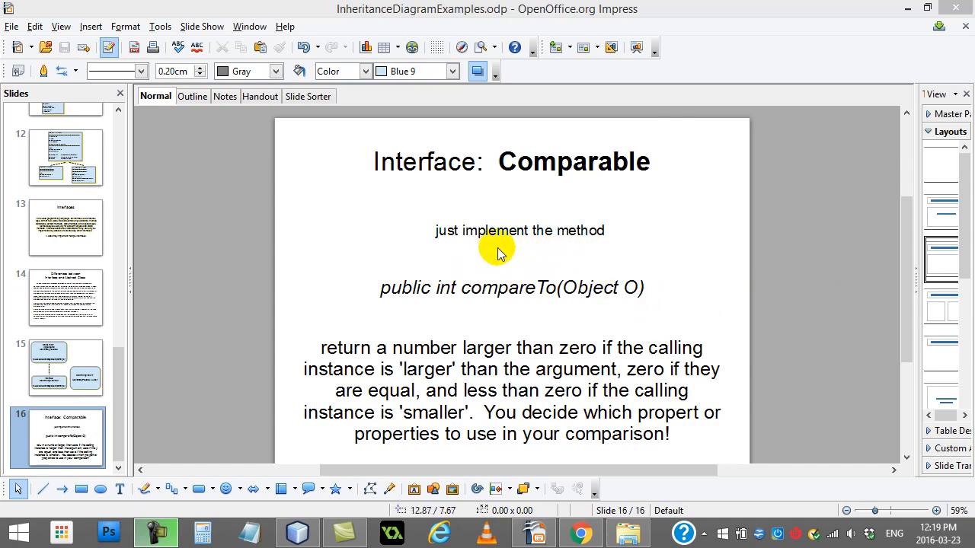
pyautogui.moveTo(453, 312)
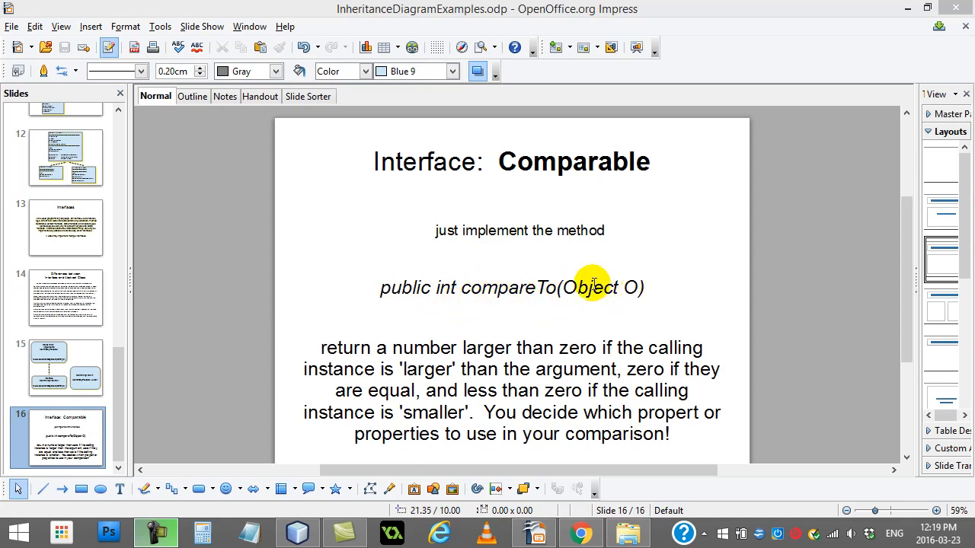
pyautogui.moveTo(499, 314)
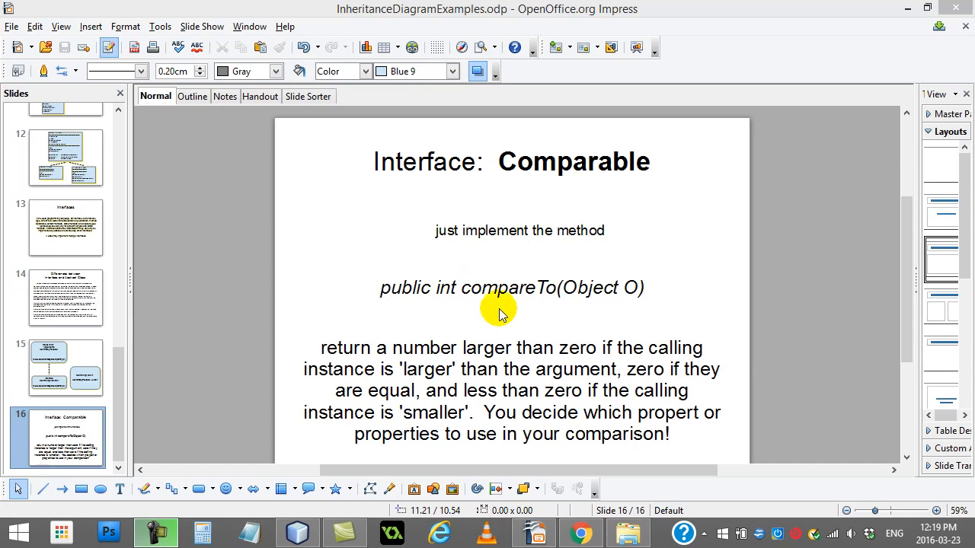
pyautogui.moveTo(478, 313)
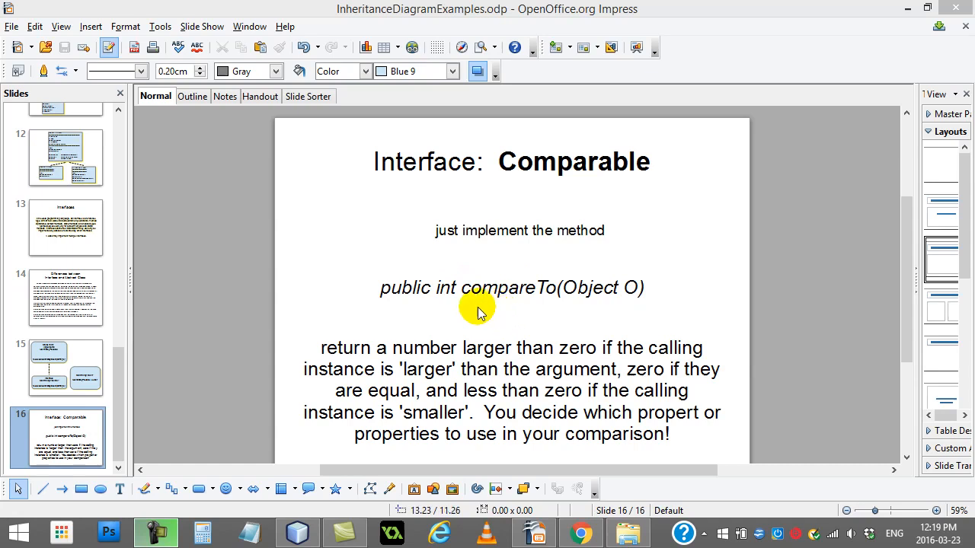
pyautogui.moveTo(566, 287)
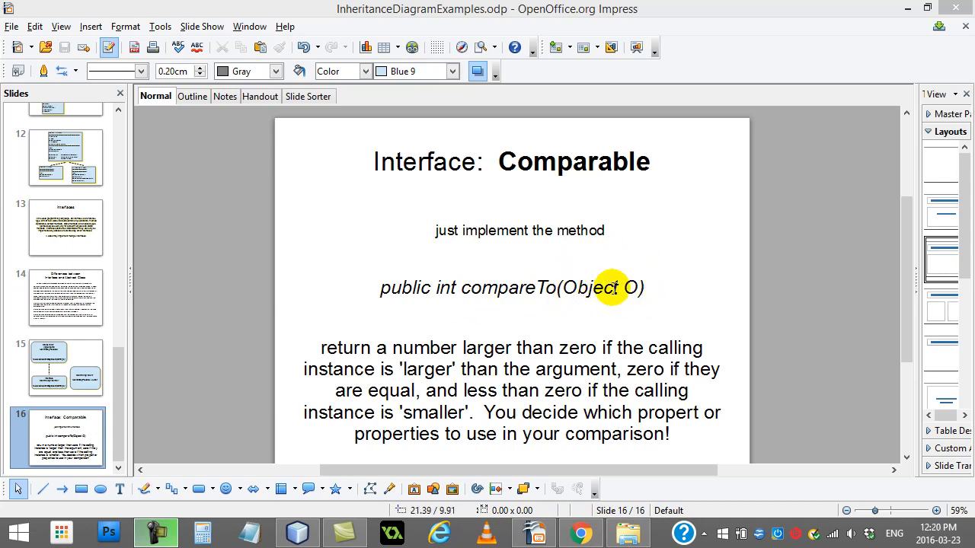
pyautogui.moveTo(527, 273)
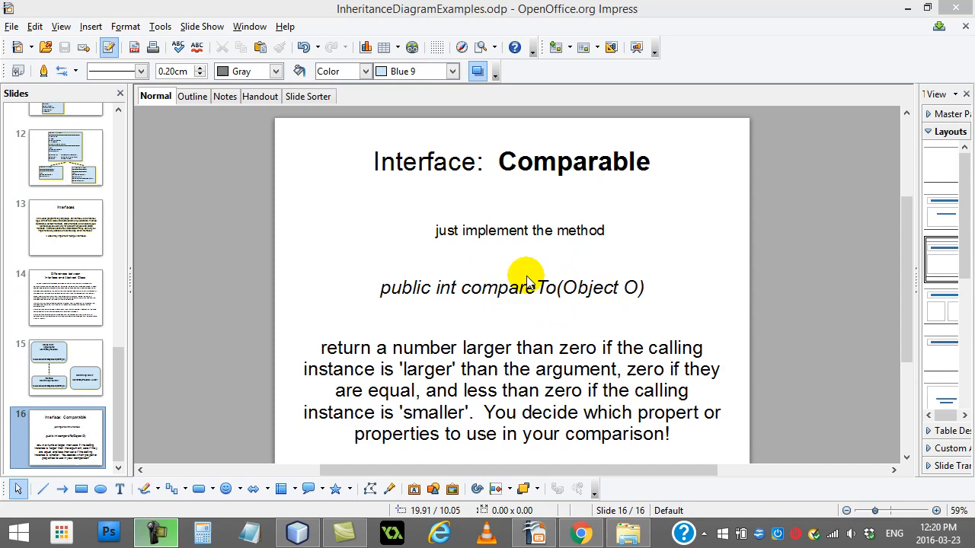
pyautogui.moveTo(613, 272)
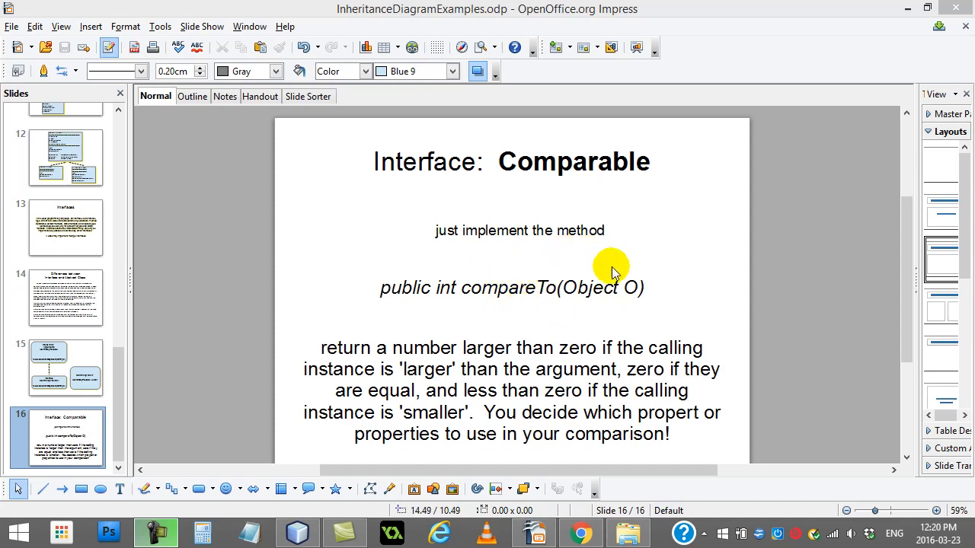
pyautogui.moveTo(595, 303)
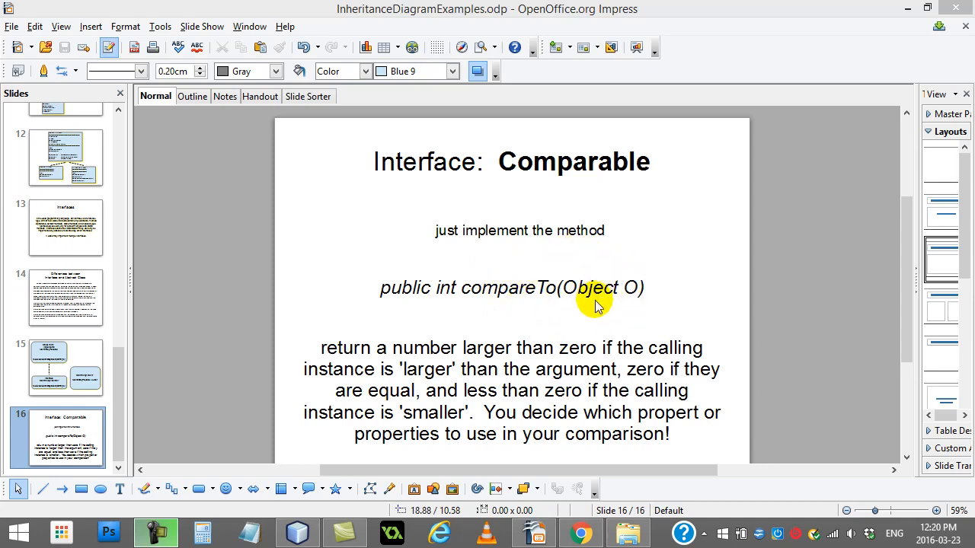
pyautogui.moveTo(561, 317)
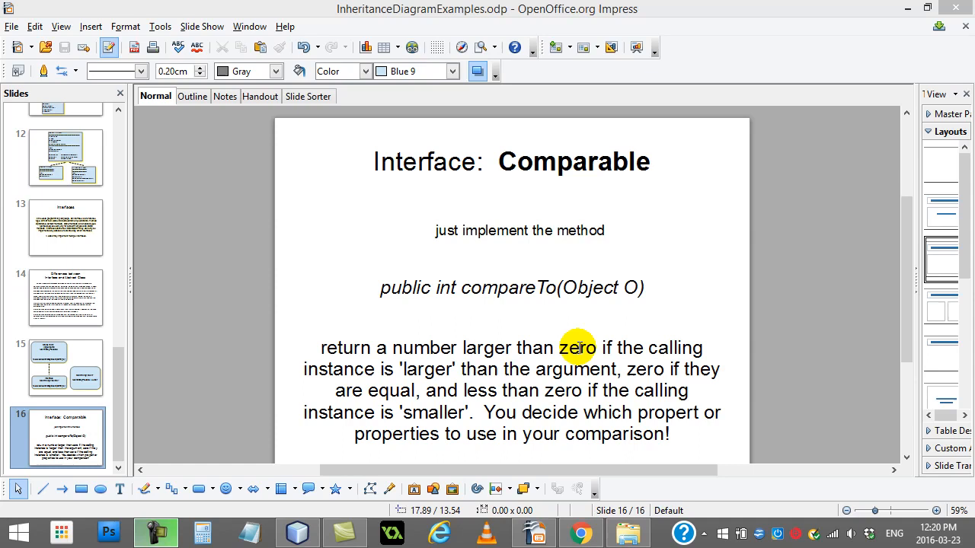
pyautogui.moveTo(474, 292)
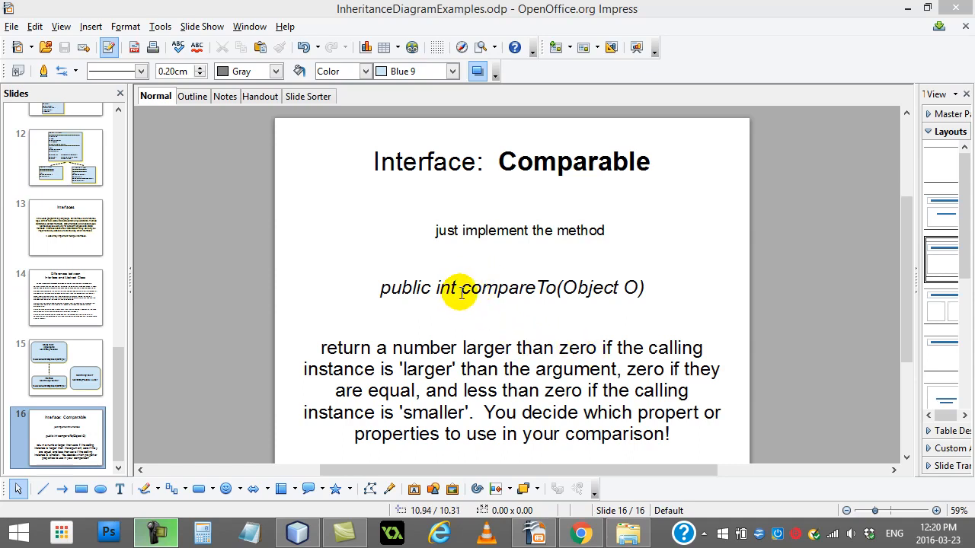
pyautogui.moveTo(516, 289)
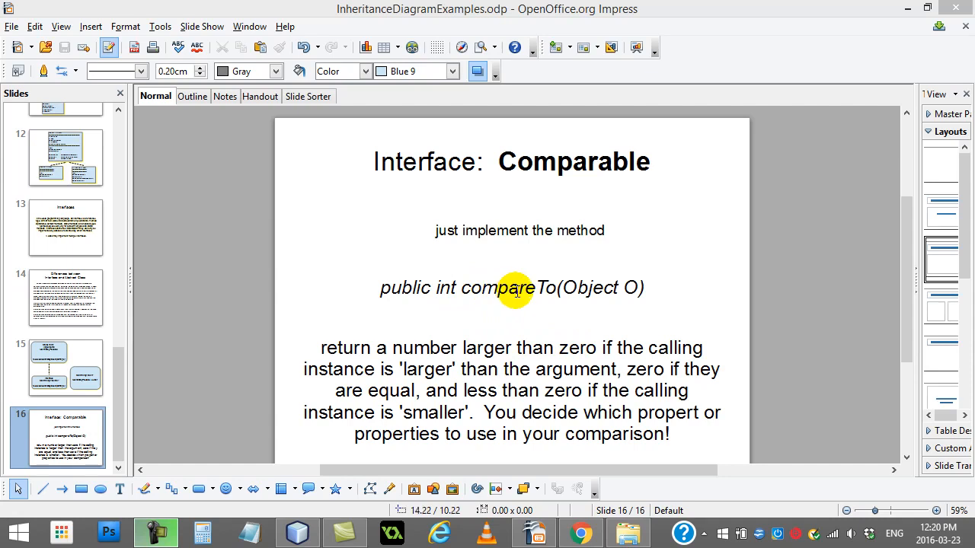
pyautogui.moveTo(627, 288)
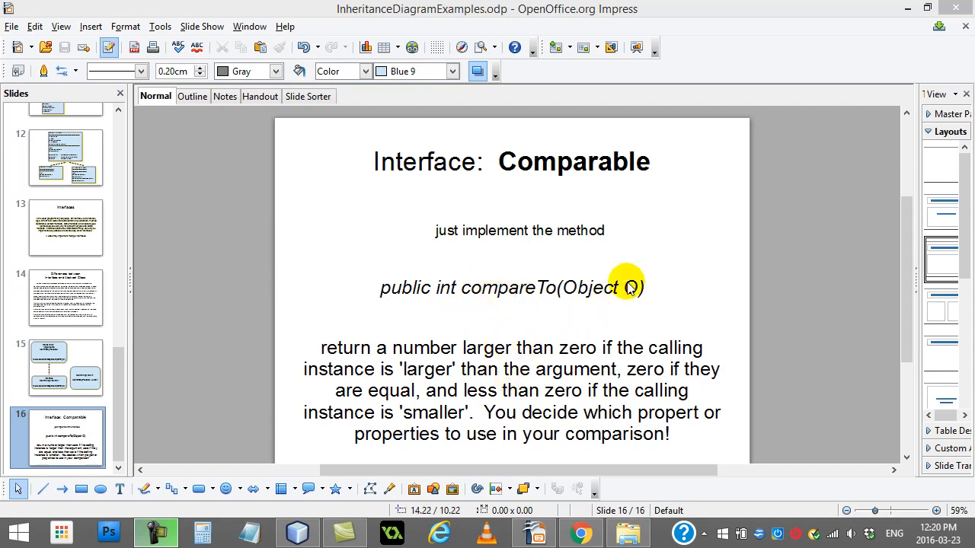
pyautogui.moveTo(600, 296)
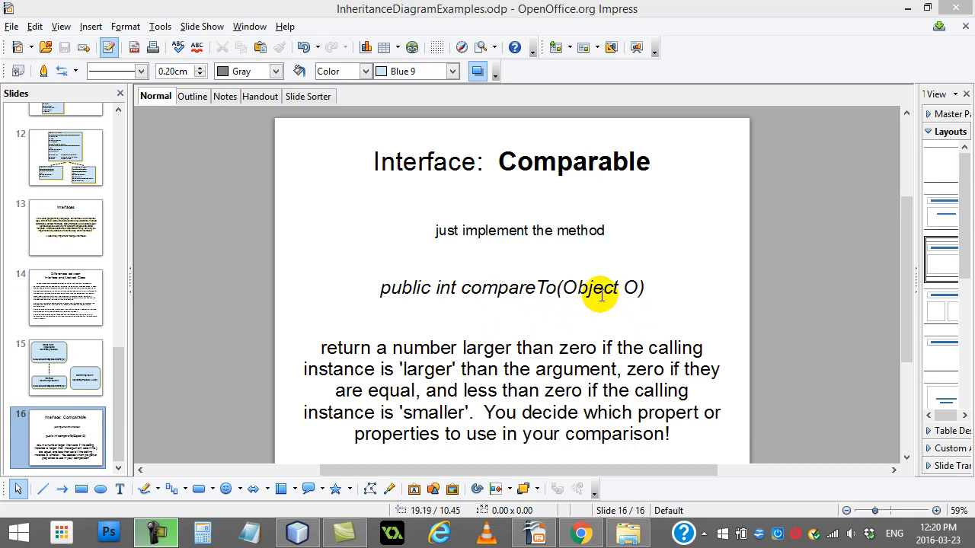
pyautogui.moveTo(572, 348)
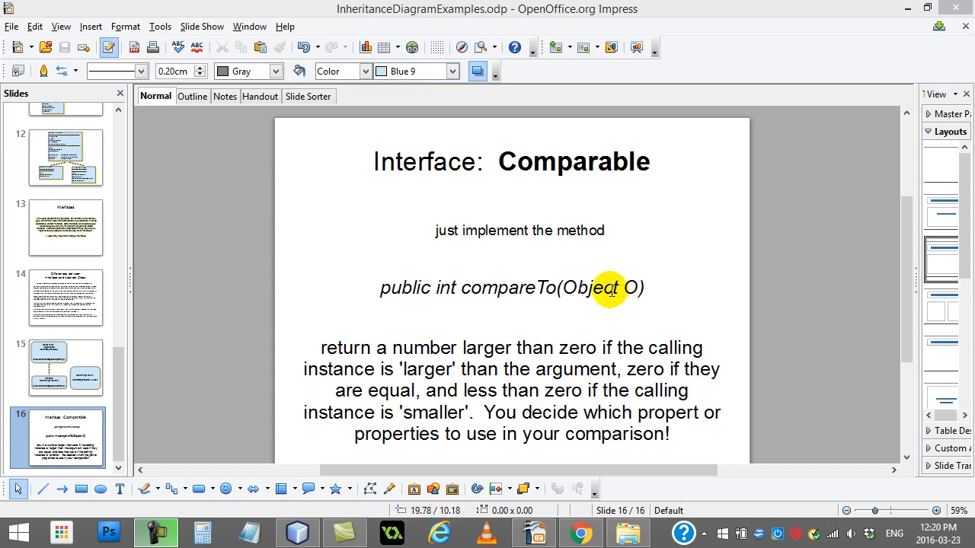
pyautogui.moveTo(641, 373)
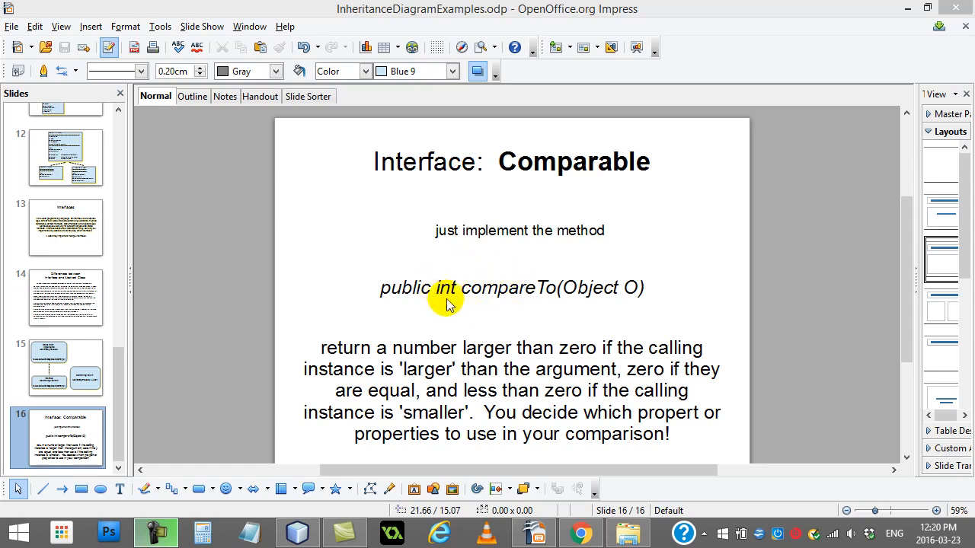
pyautogui.moveTo(615, 292)
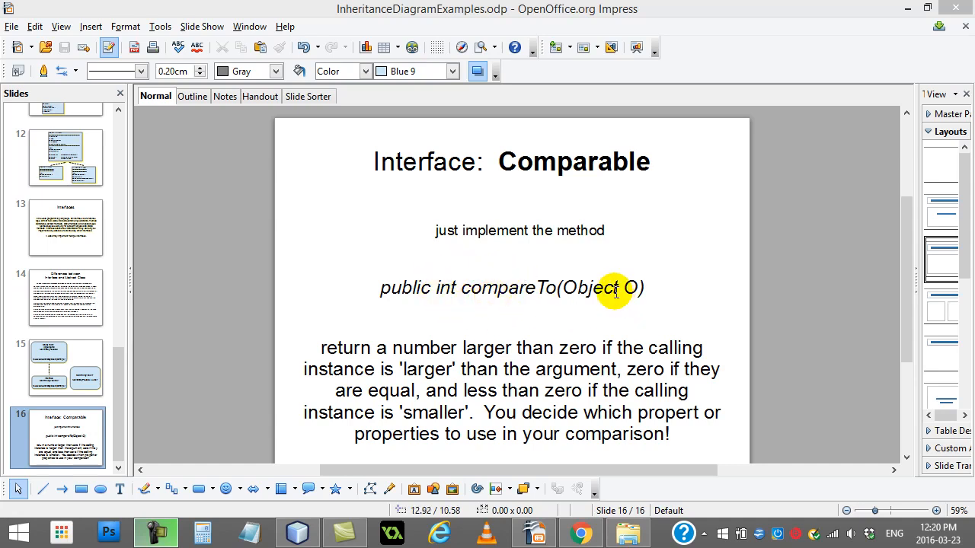
pyautogui.moveTo(613, 292)
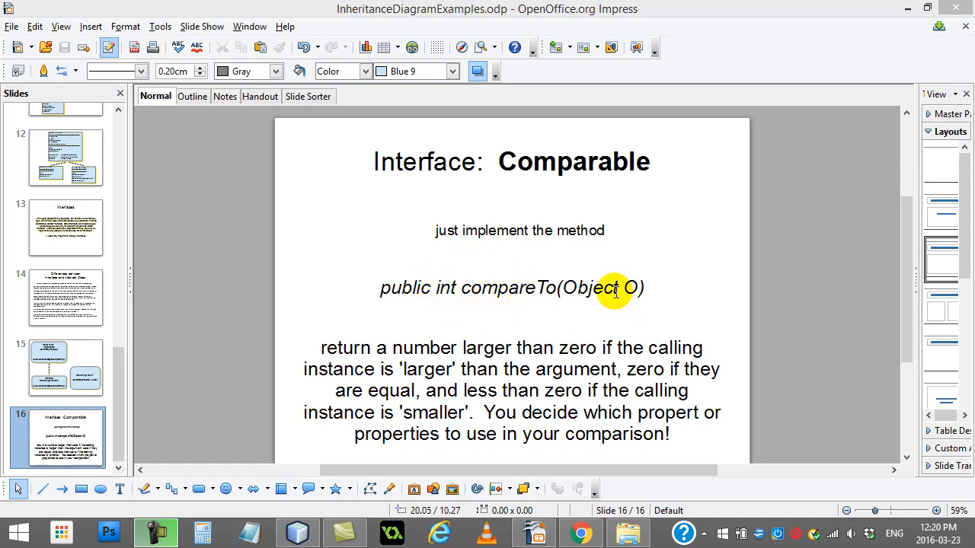
pyautogui.moveTo(547, 391)
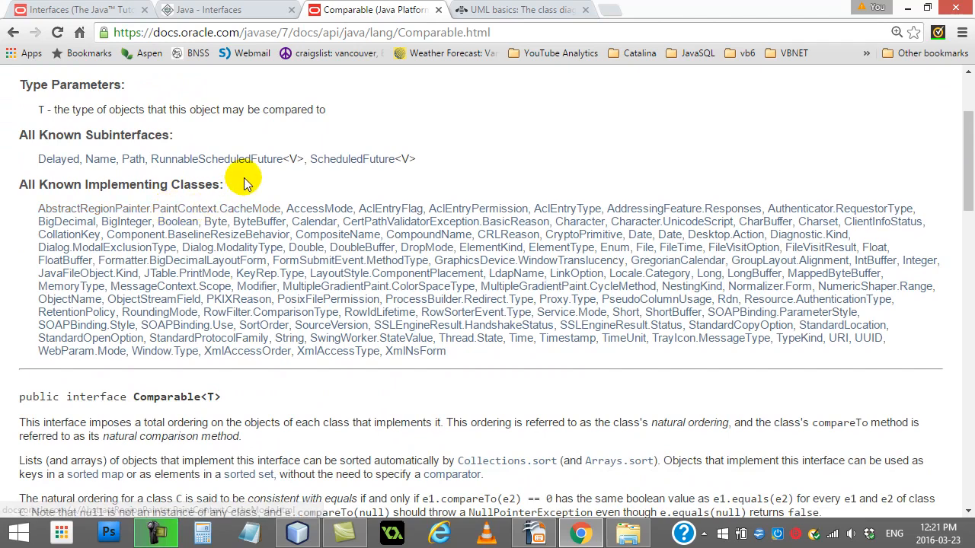
pyautogui.moveTo(427, 312)
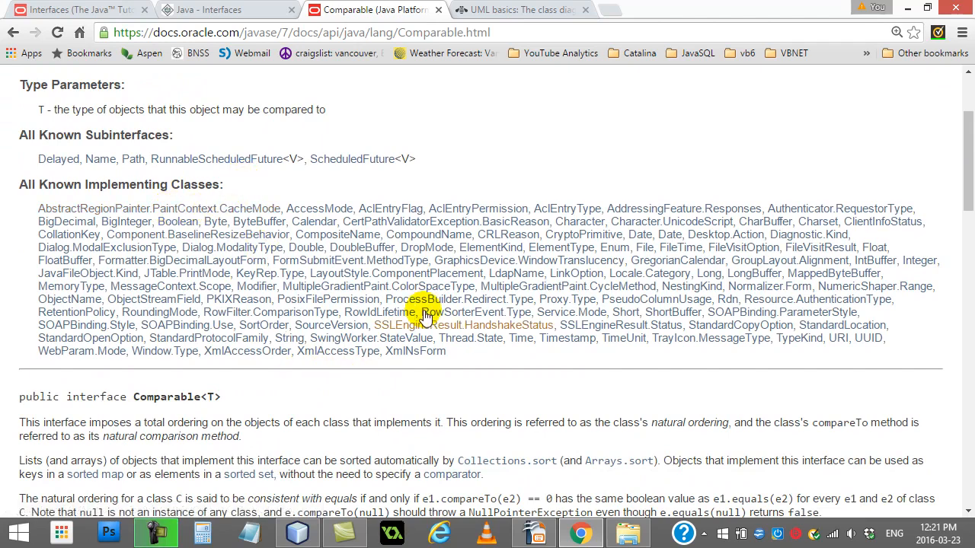
pyautogui.moveTo(283, 273)
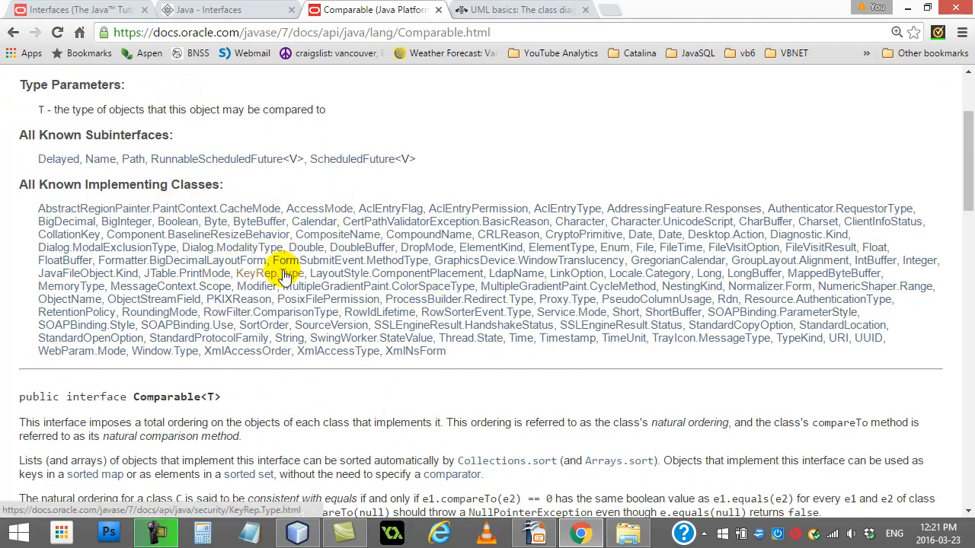
pyautogui.moveTo(283, 273)
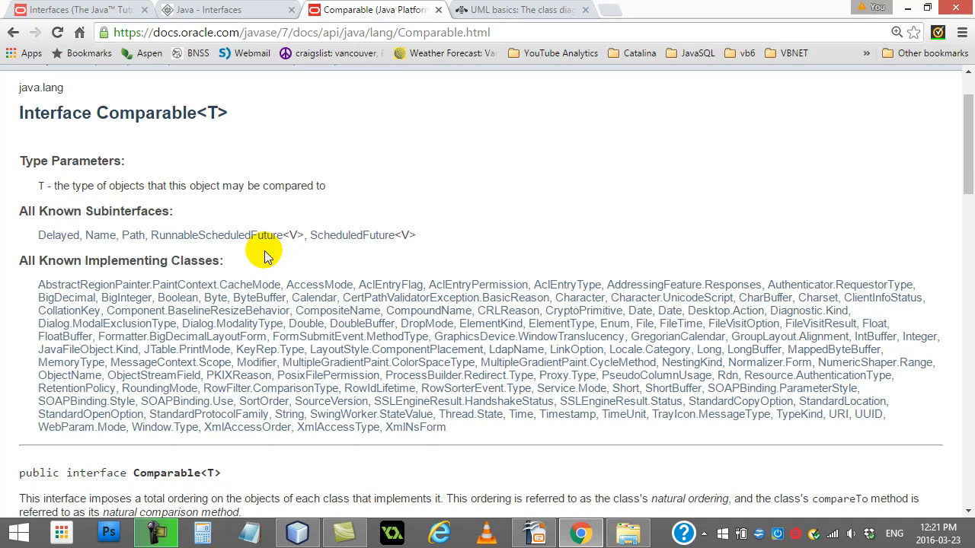
pyautogui.moveTo(419, 362)
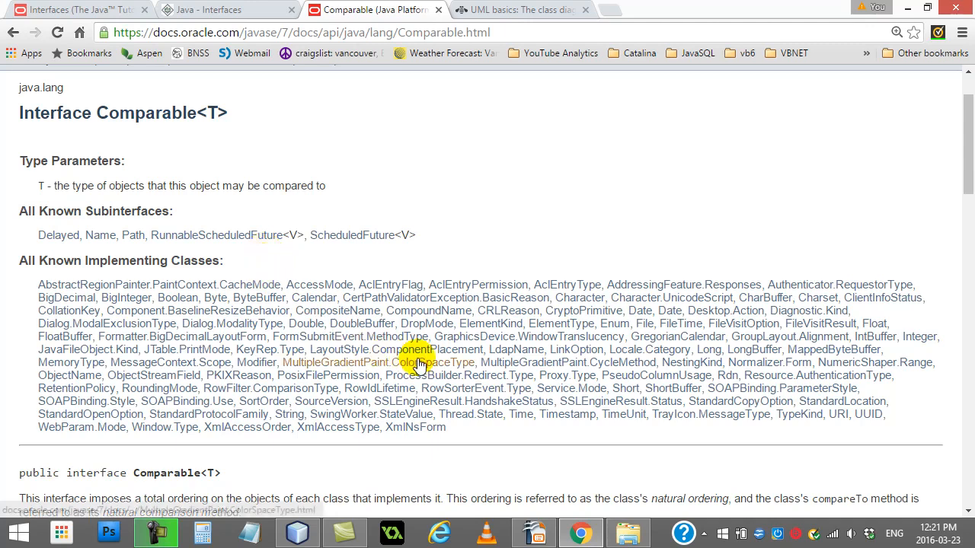
pyautogui.moveTo(362, 324)
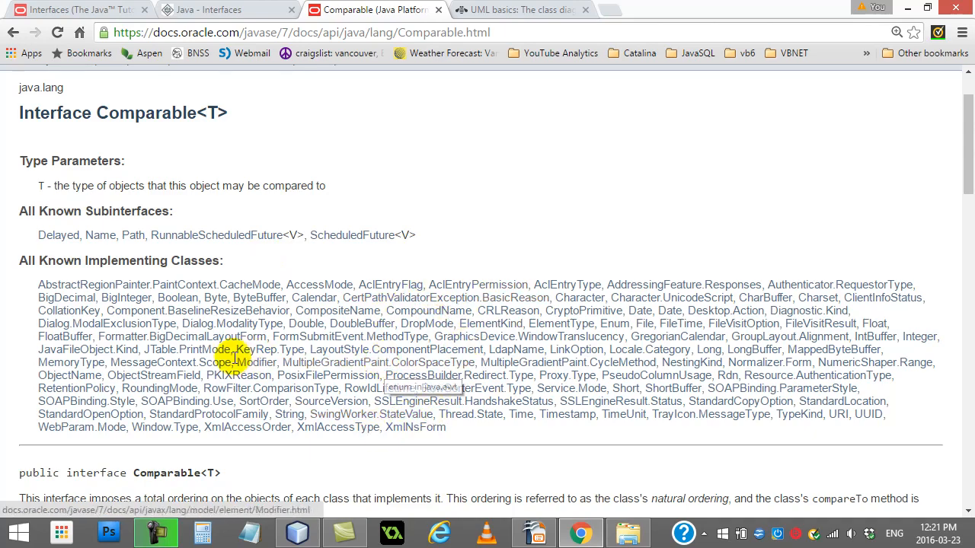
# Scroll the Comparable Javadoc down to the compareTo Method Detail with its contract and return values
pyautogui.scroll(-3)
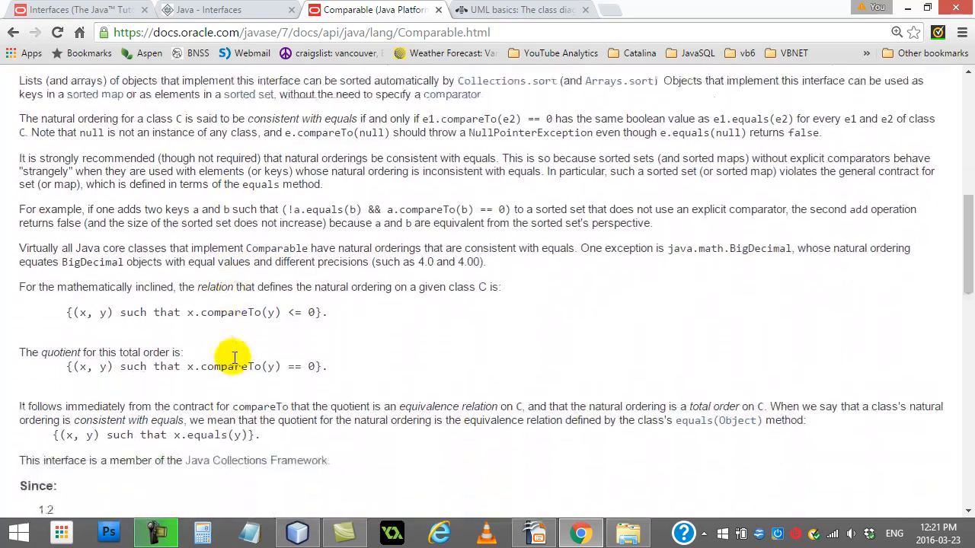
pyautogui.scroll(-3)
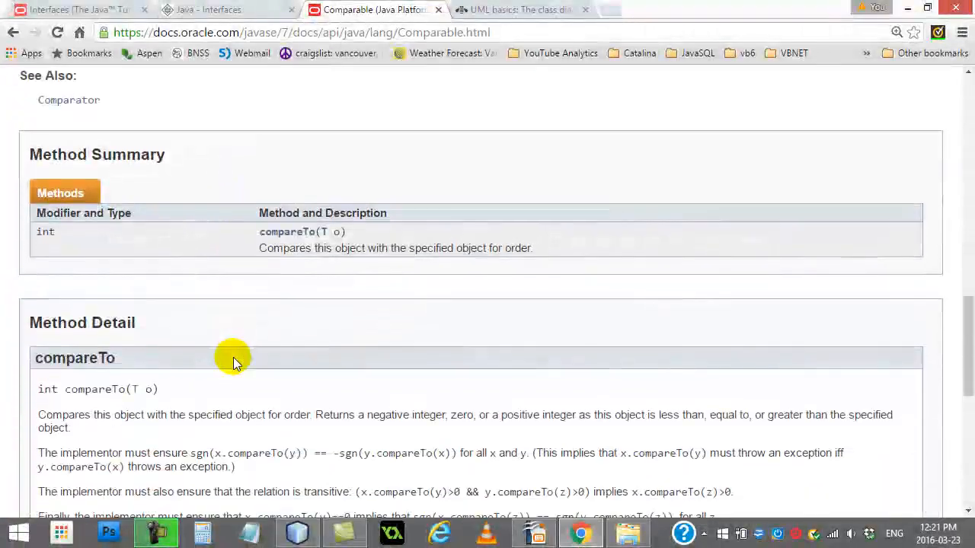
pyautogui.moveTo(336, 235)
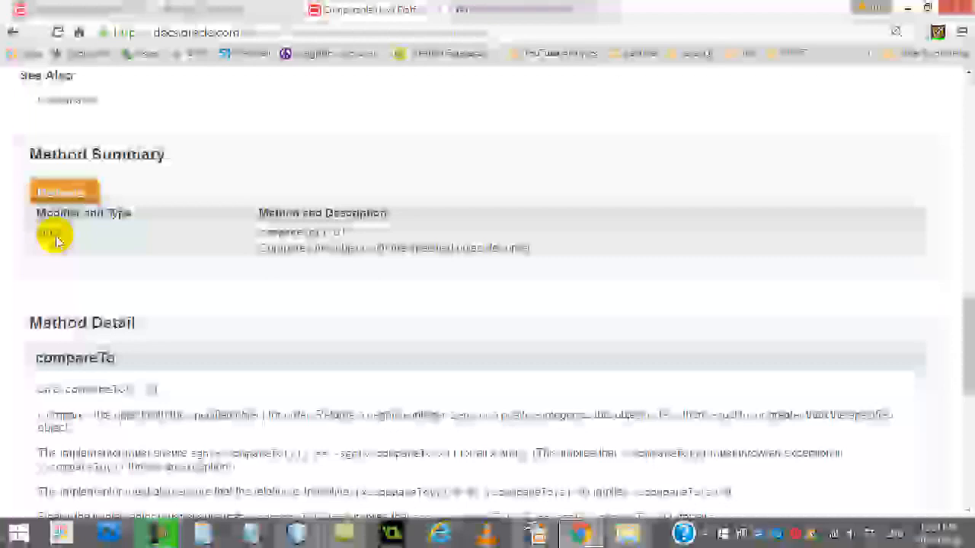
pyautogui.scroll(-3)
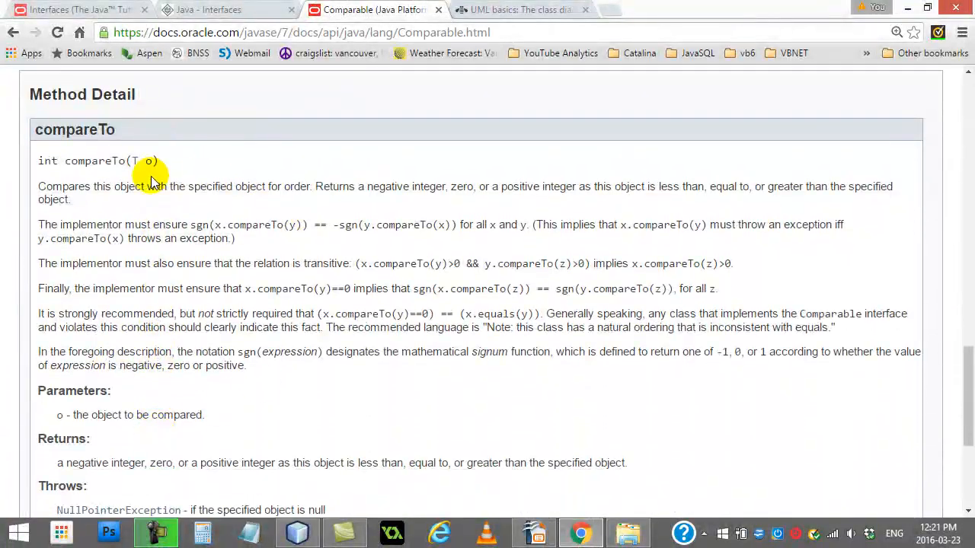
pyautogui.moveTo(206, 160)
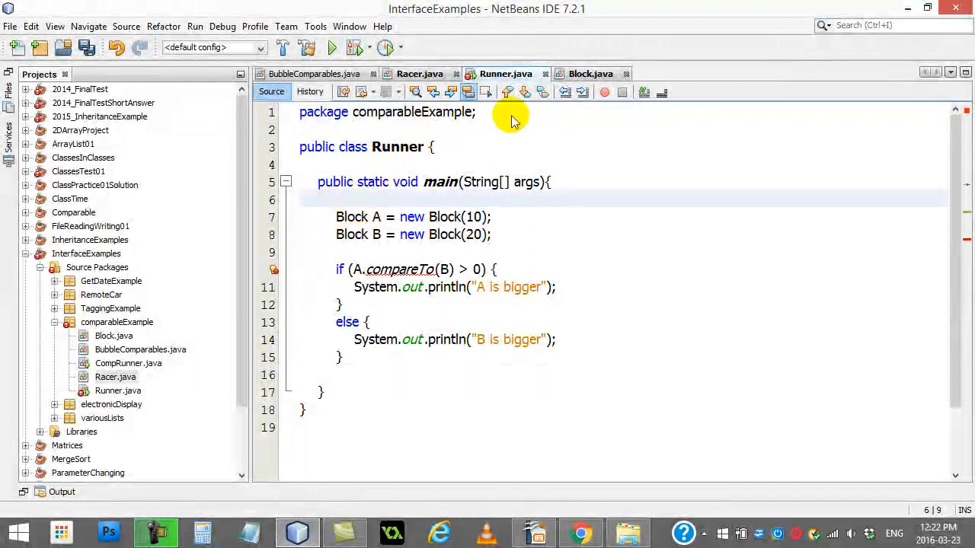
# Inspect Block.java, then return to Runner.java where A.compareTo(B) is flagged unresolved
pyautogui.click(587, 73)
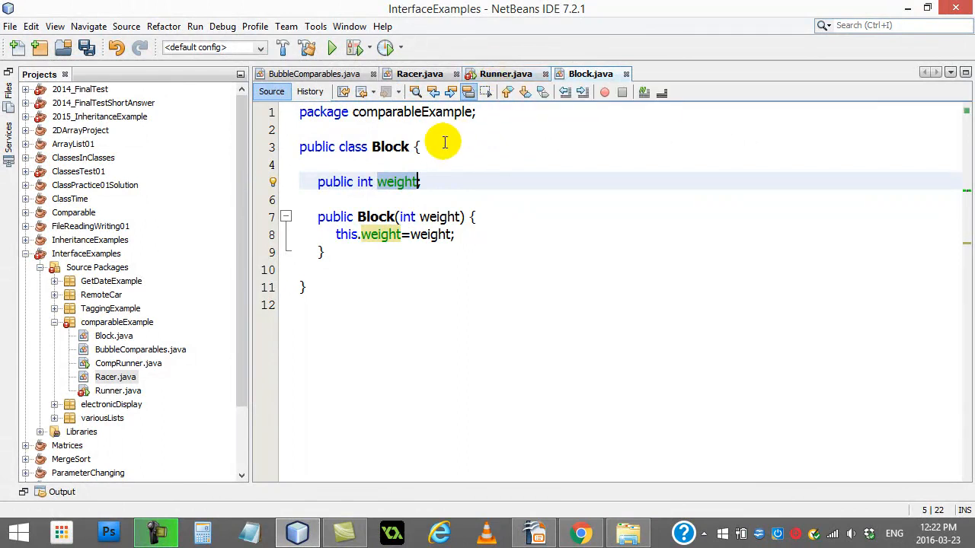
pyautogui.click(505, 73)
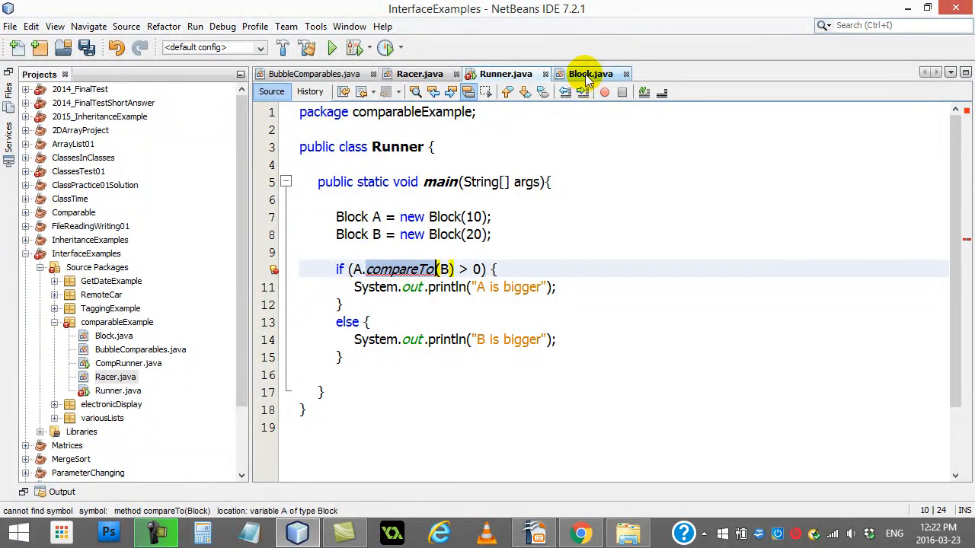
# Add an empty public int compareTo(Object O) { } stub below Block's constructor
pyautogui.click(587, 73)
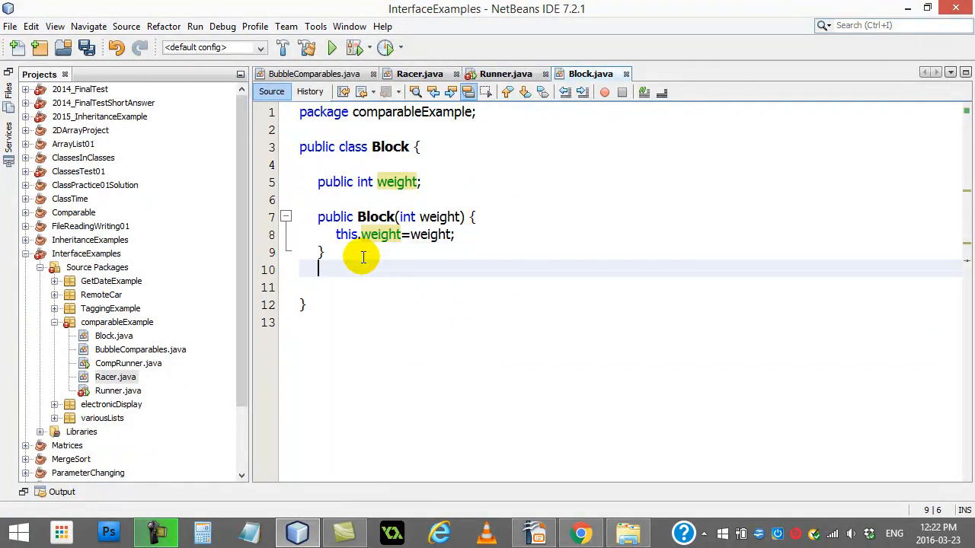
pyautogui.write('pubi')
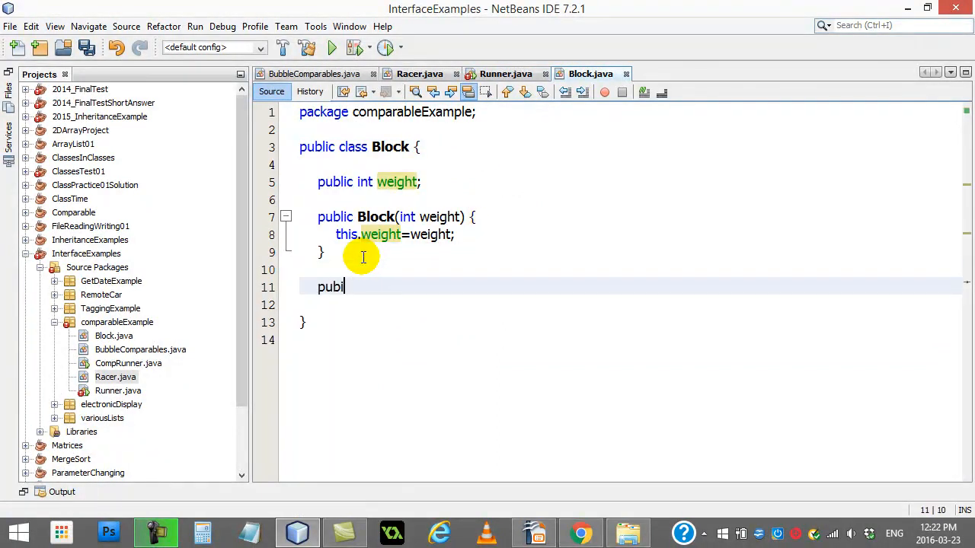
pyautogui.write('lic int compa')
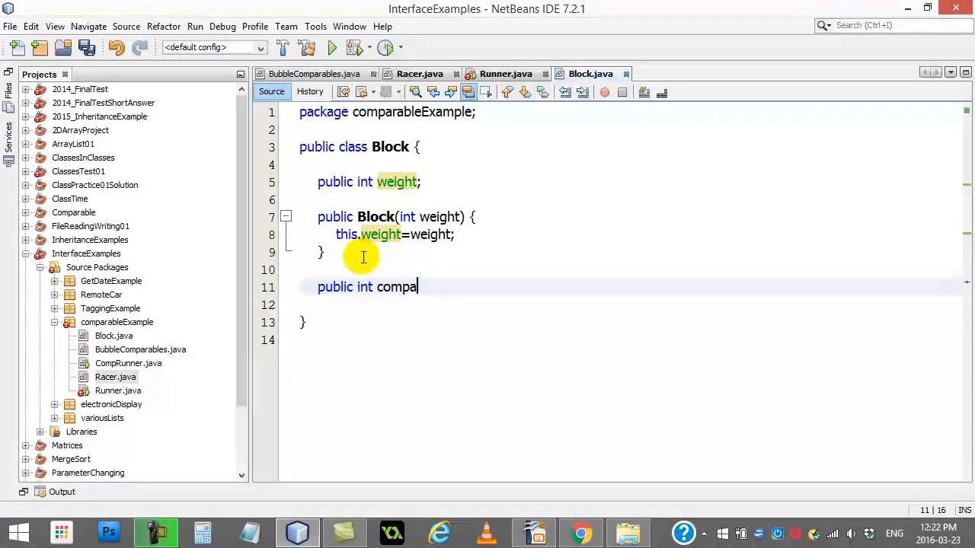
pyautogui.write('reTo(Obj')
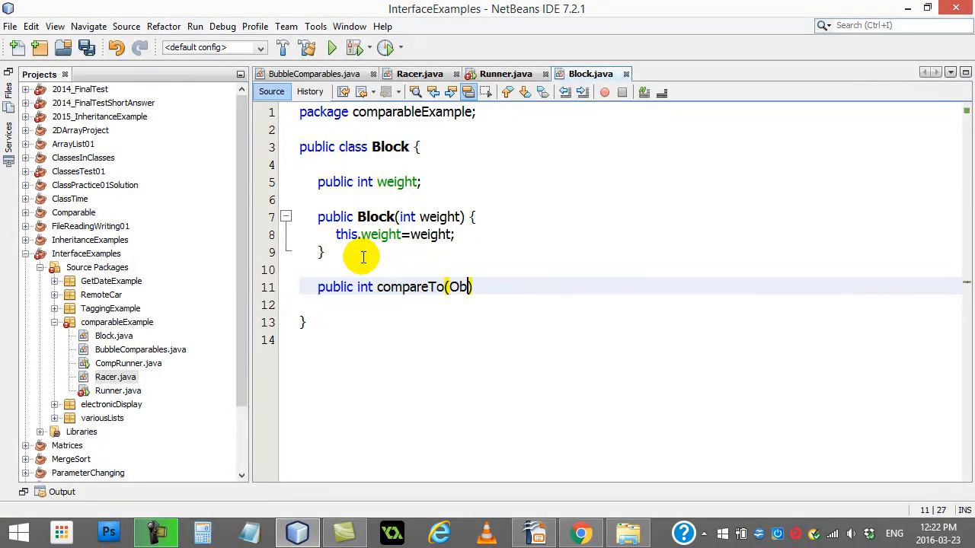
pyautogui.write('ject O) {')
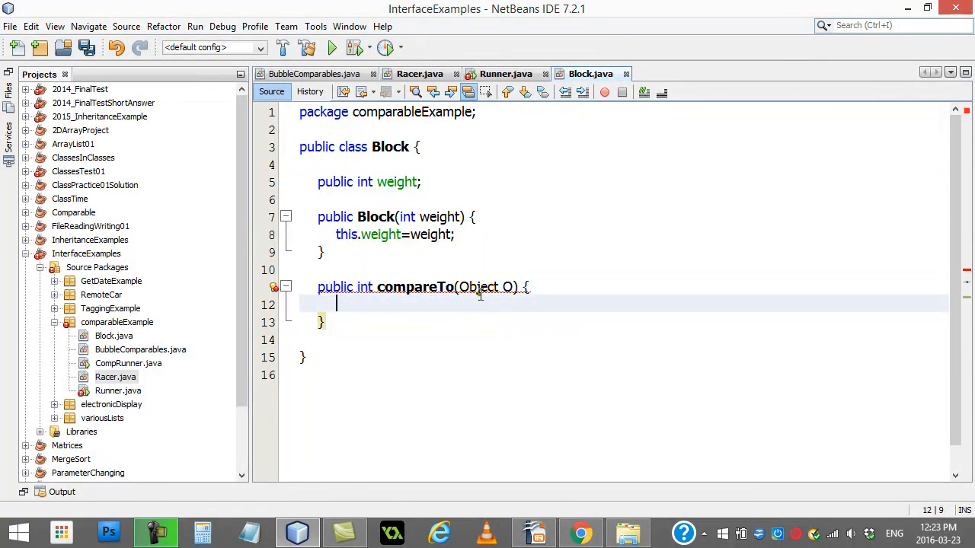
pyautogui.write('Block')
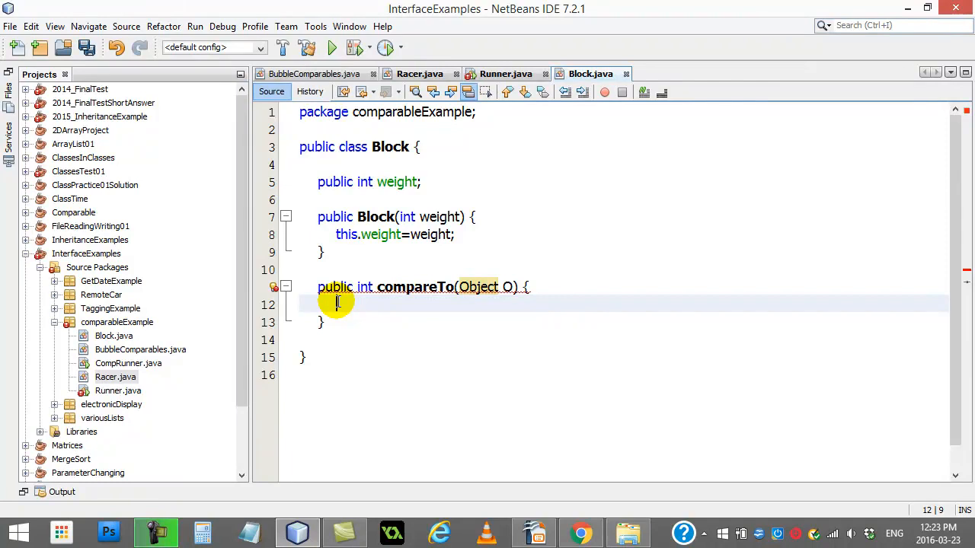
pyautogui.click(505, 73)
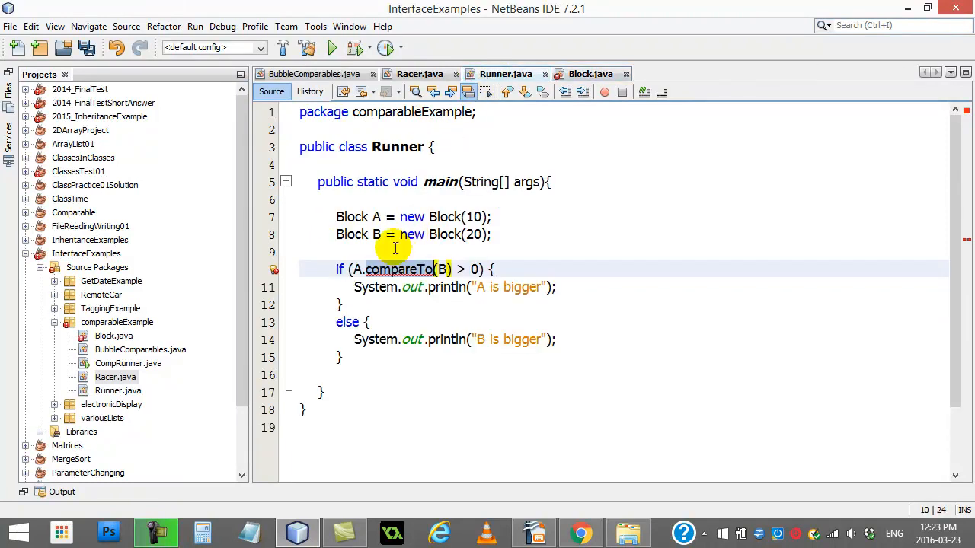
pyautogui.doubleClick(396, 269)
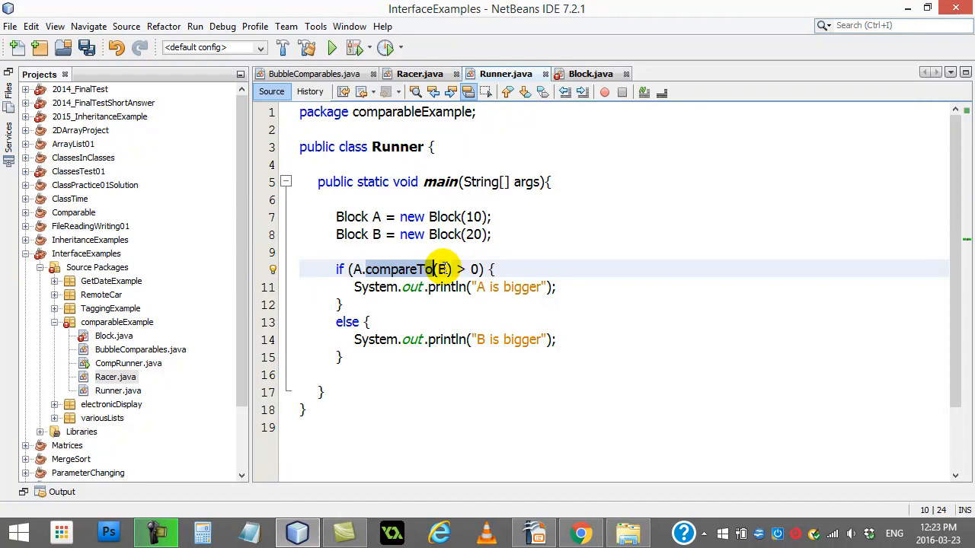
pyautogui.click(591, 73)
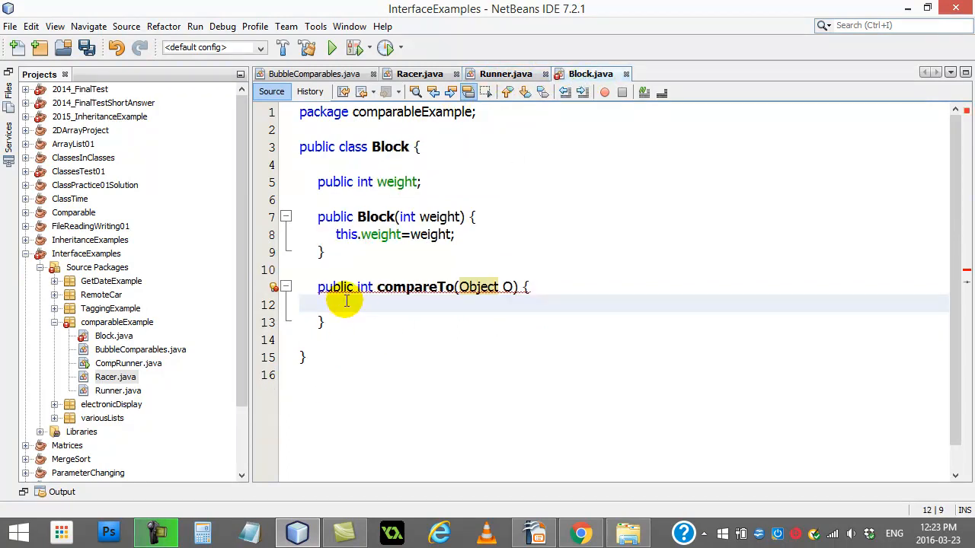
# Write if (weight > O.weight) return(1); inside the compareTo body
pyautogui.click(339, 300)
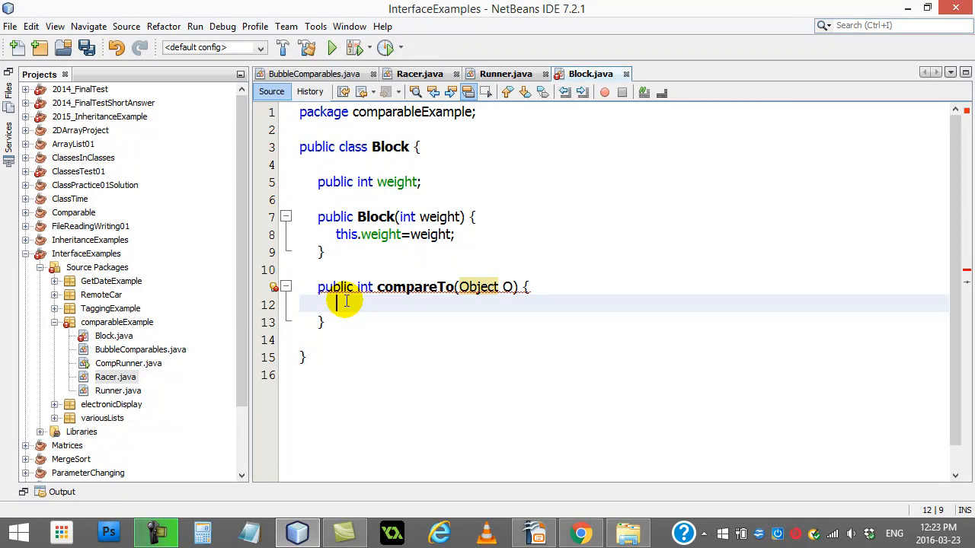
pyautogui.write('if(')
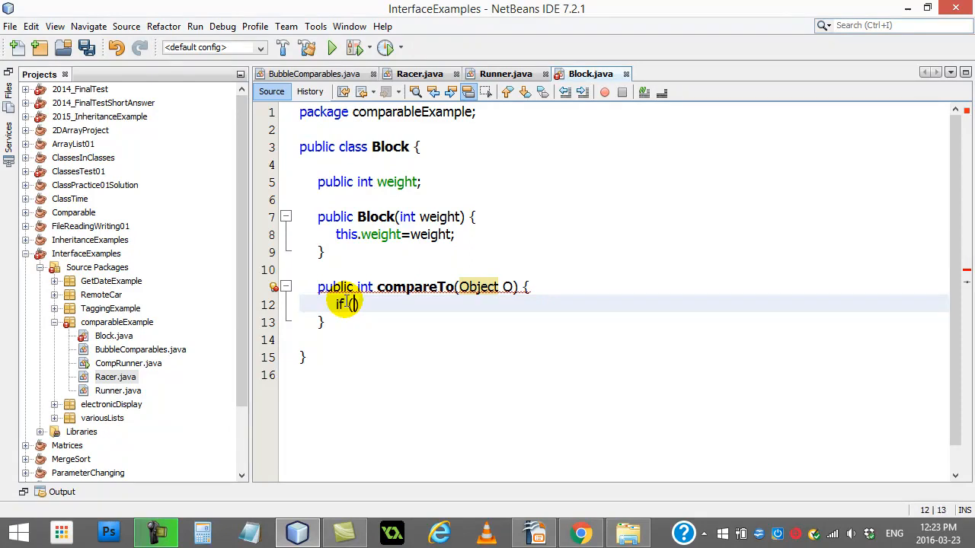
pyautogui.write('we')
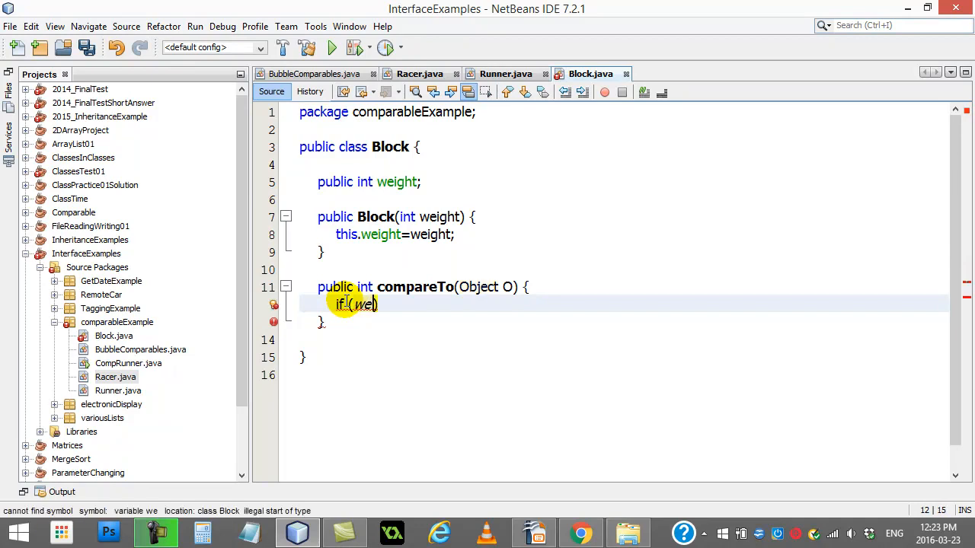
pyautogui.press('BackSpace')
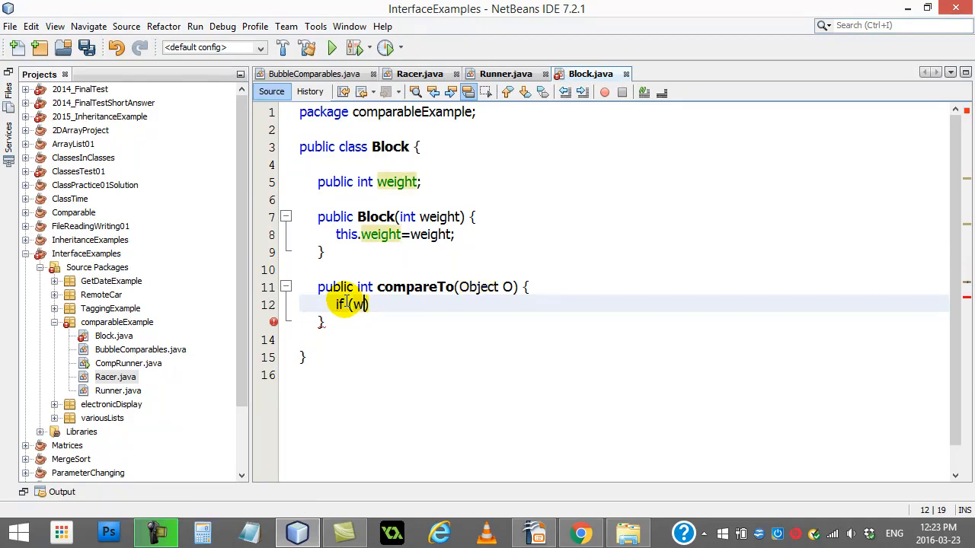
pyautogui.write('this.weight')
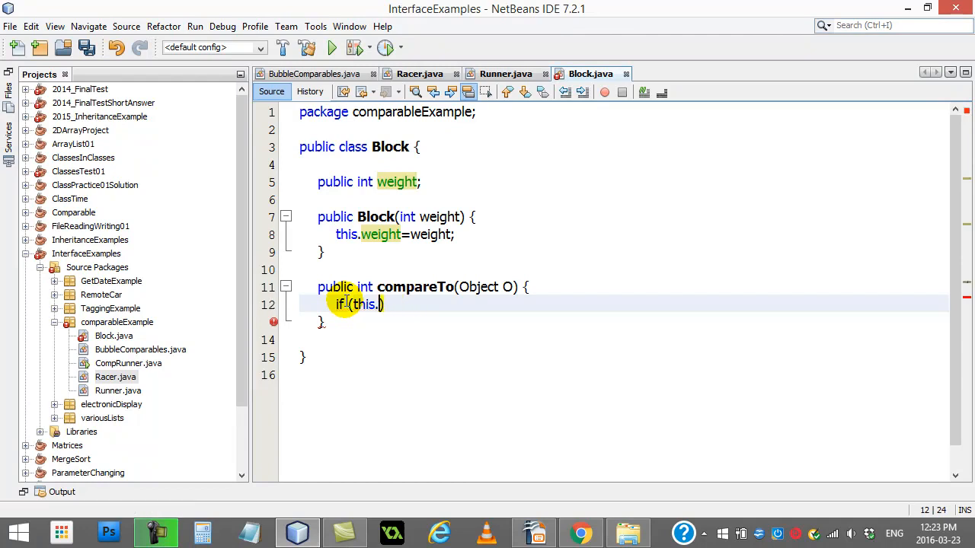
pyautogui.write('weight > O')
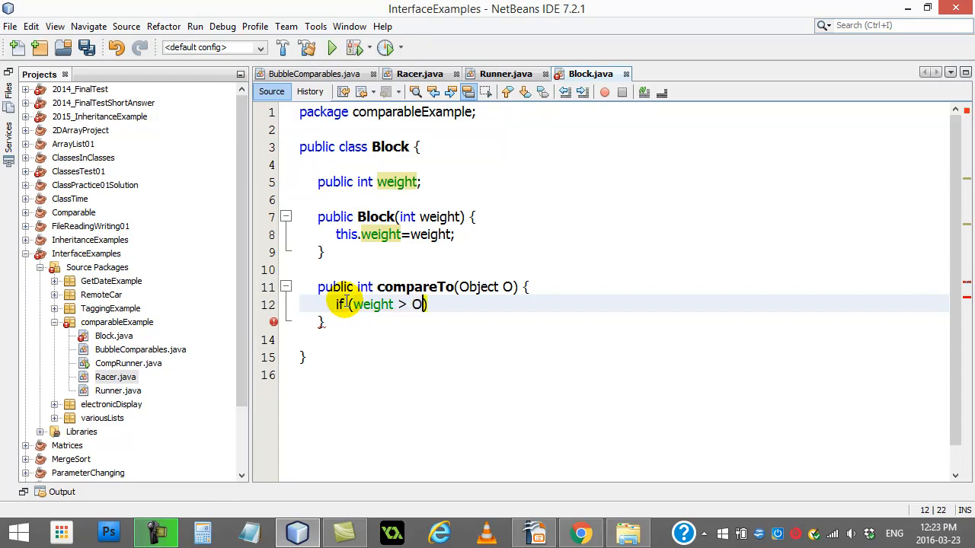
pyautogui.write('.weight')
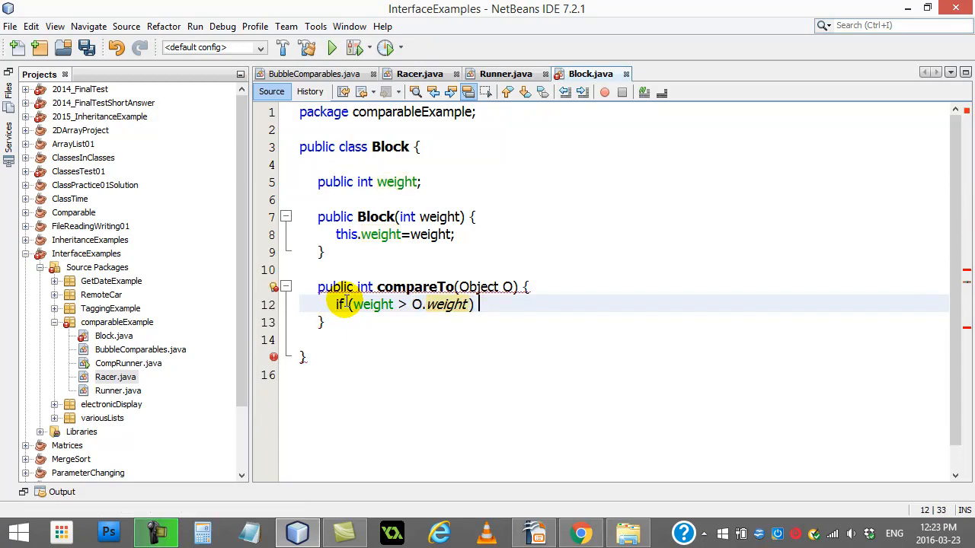
pyautogui.write('return()')
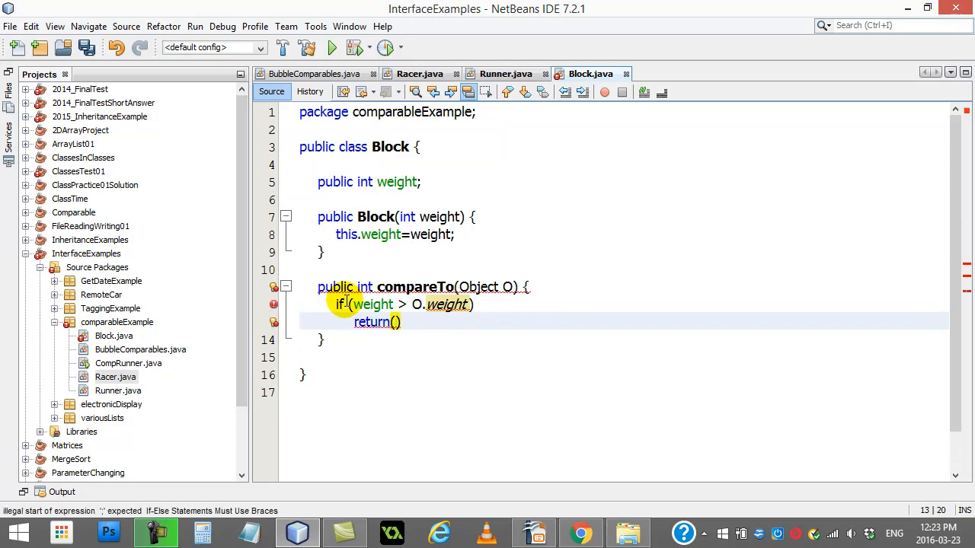
pyautogui.write('>0')
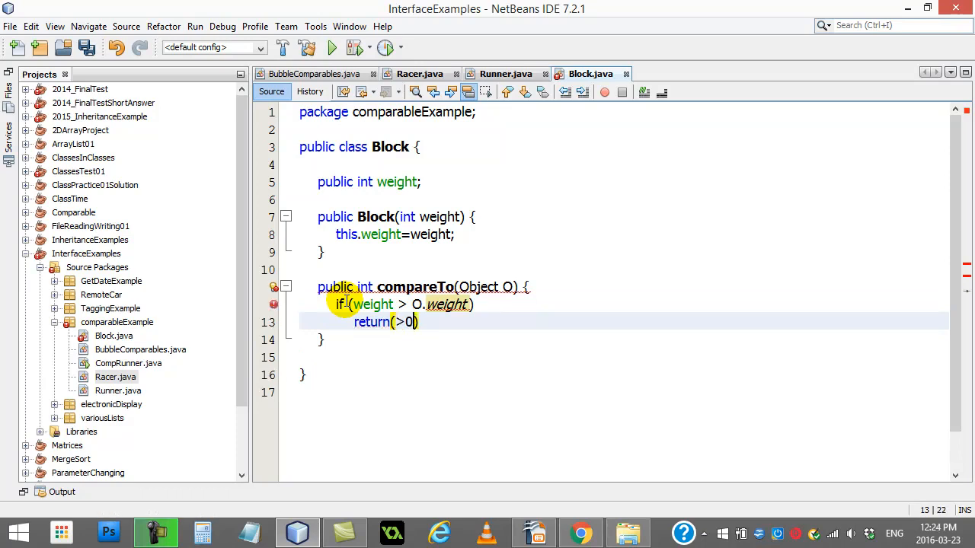
pyautogui.write('1')
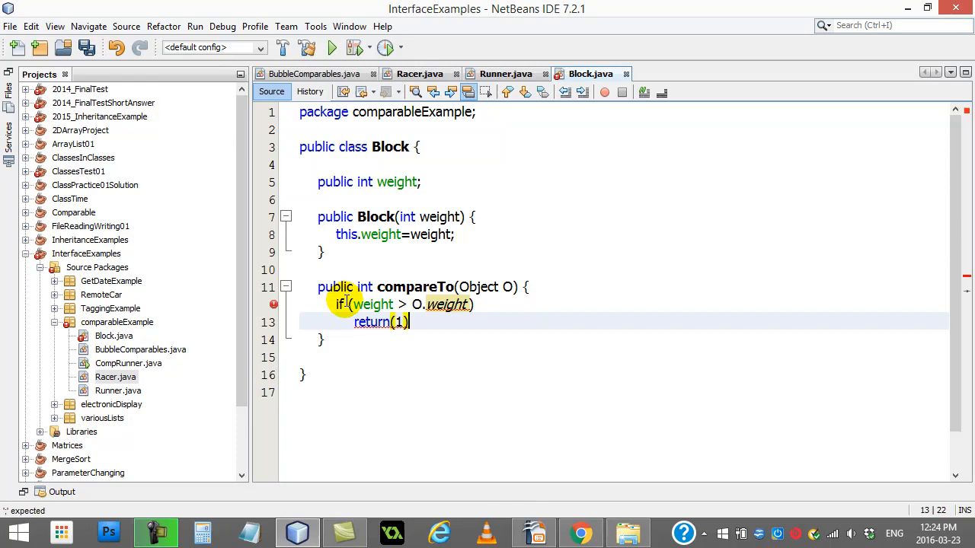
pyautogui.write(';')
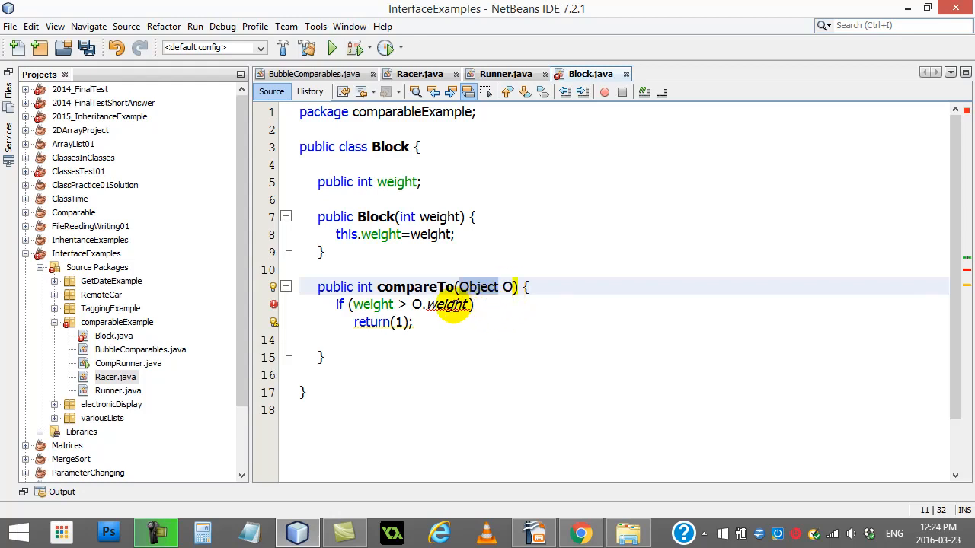
pyautogui.moveTo(452, 305)
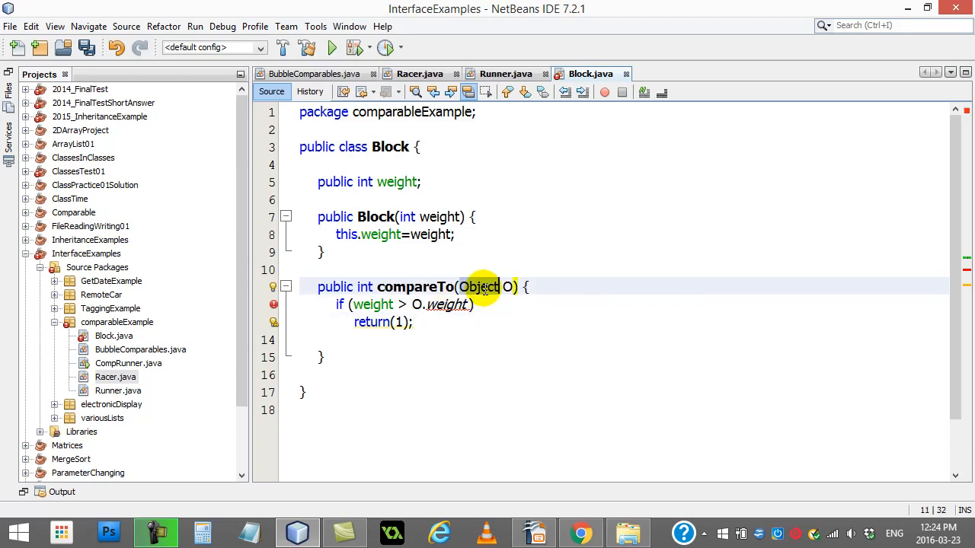
# Select the Object parameter, check Runner's compareTo(B) call, and return to Block.java
pyautogui.doubleClick(394, 182)
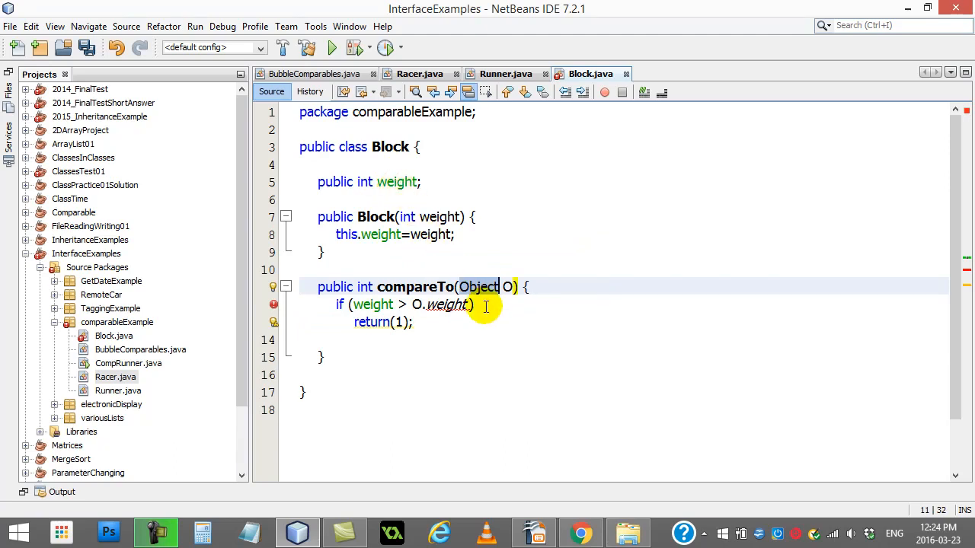
pyautogui.click(507, 73)
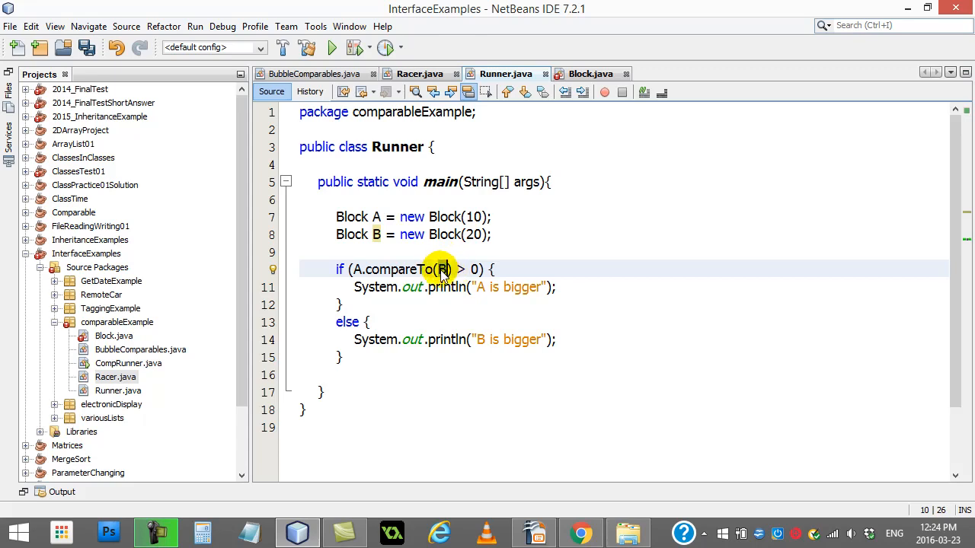
pyautogui.click(592, 74)
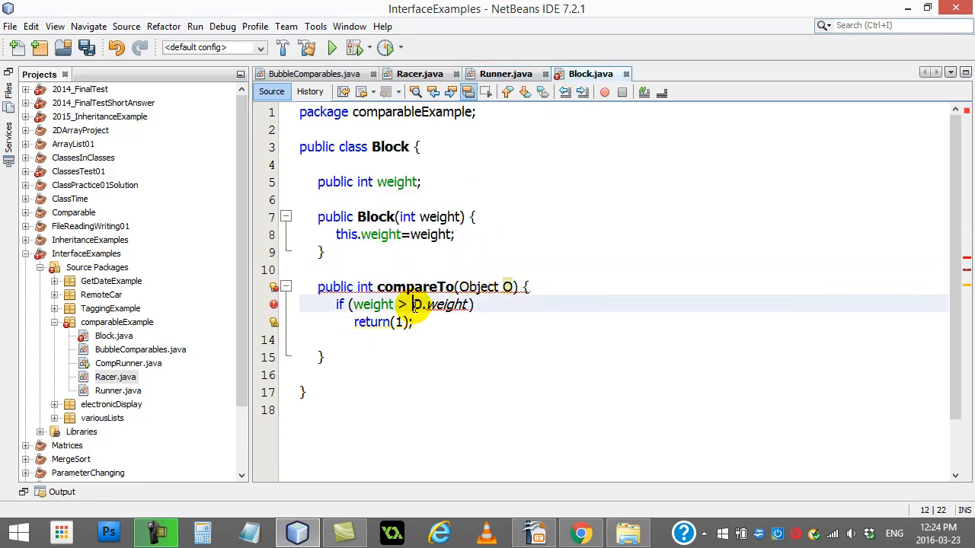
# Cast O to (Block), add else if (weight < ((Block)O).weight) return(-1); else return(0);, and select the body
pyautogui.write('(Block)O)')
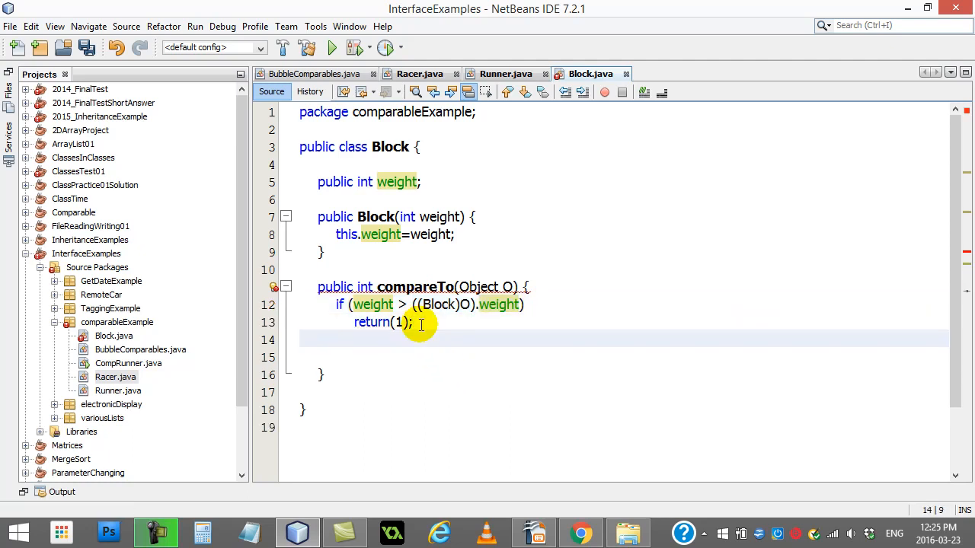
pyautogui.write('else if ()')
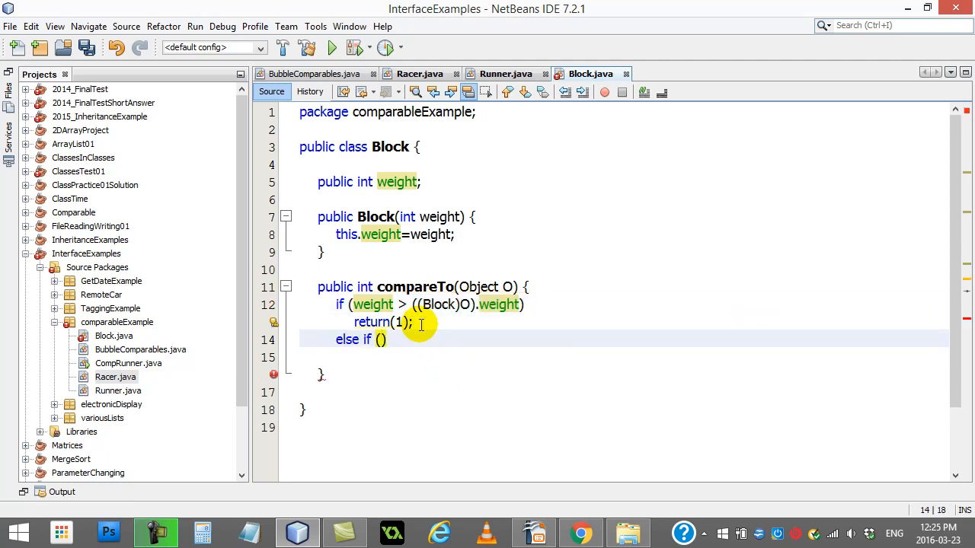
pyautogui.write('weight <')
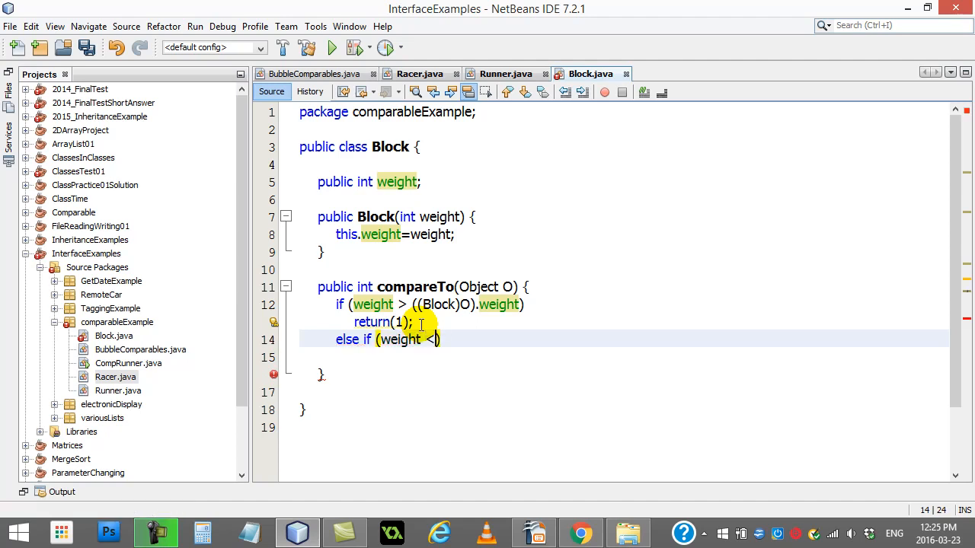
pyautogui.write('((Block))')
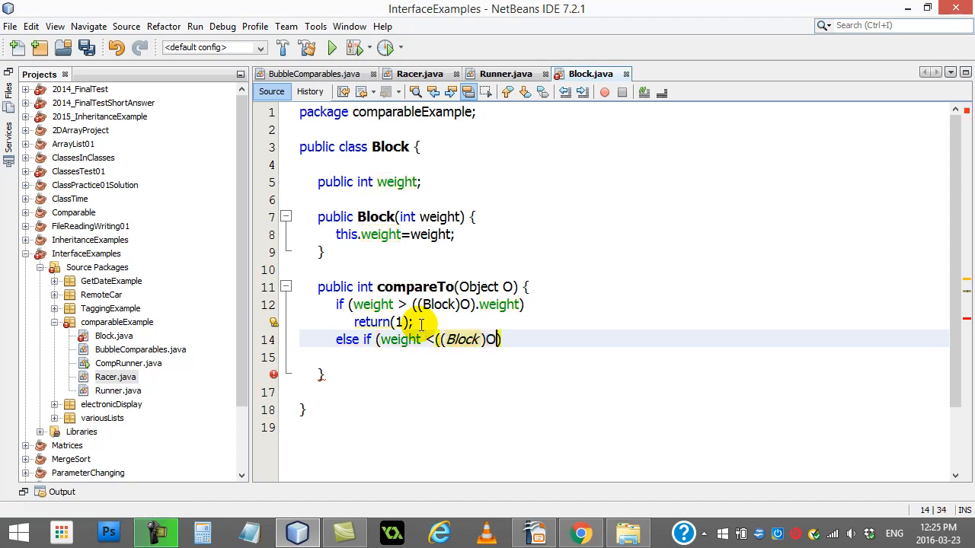
pyautogui.write('.weight)')
pyautogui.click(624, 358)
pyautogui.write('return(-')
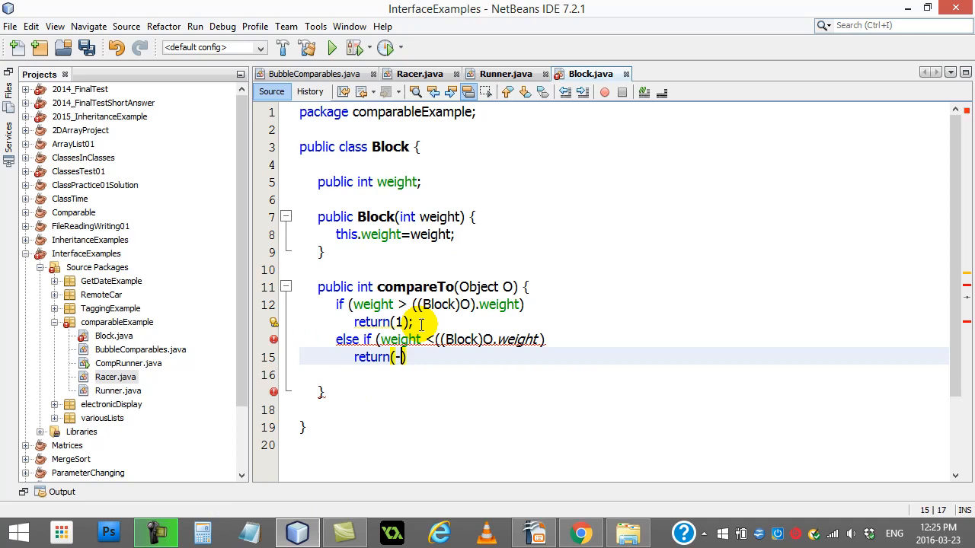
pyautogui.write('1));')
pyautogui.click(624, 374)
pyautogui.write('else')
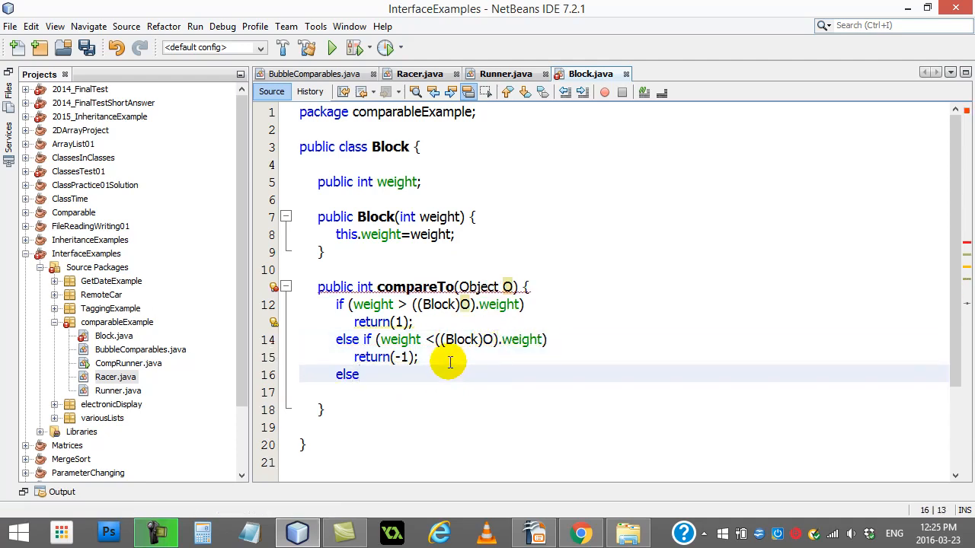
pyautogui.write('return(0);')
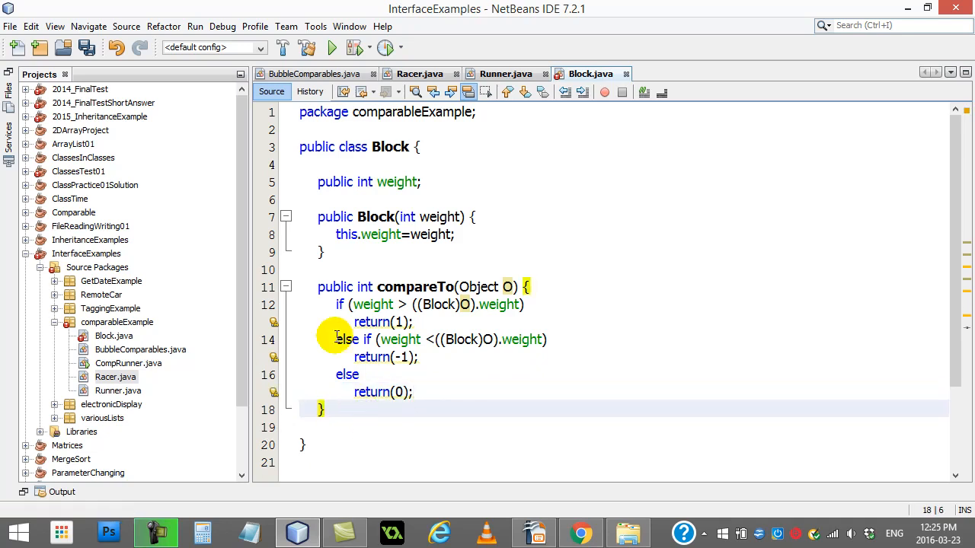
pyautogui.moveTo(335, 304); pyautogui.dragTo(441, 392)
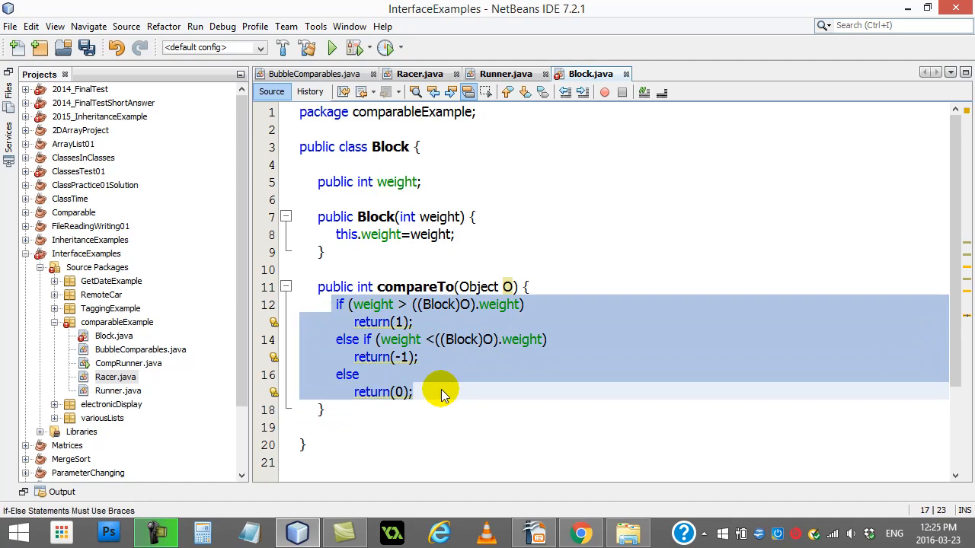
# Leave Block.java and bring up the Runner.java editor tab
pyautogui.click(444, 357)
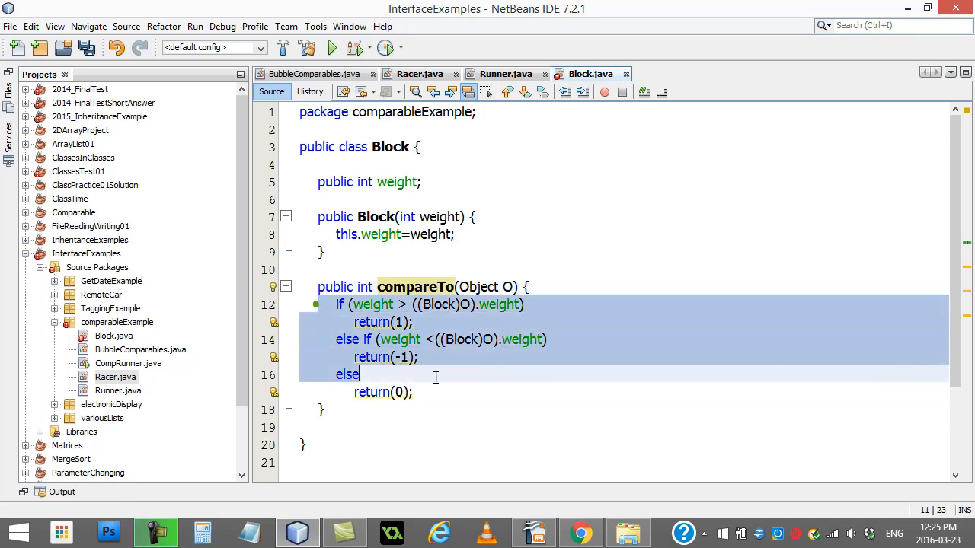
pyautogui.click(498, 73)
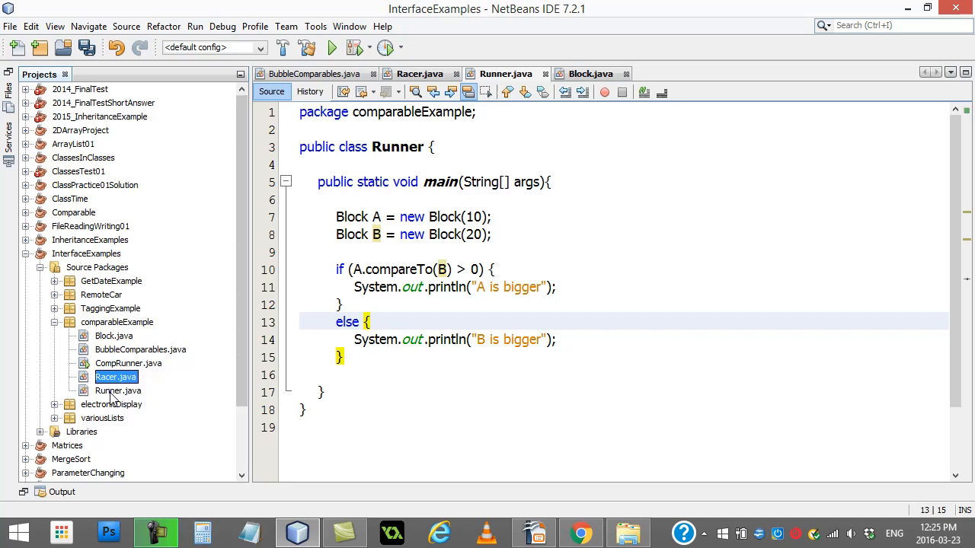
# Change Block B's weight from 20 to 10 and run Runner.java via Run File
pyautogui.click(118, 391)
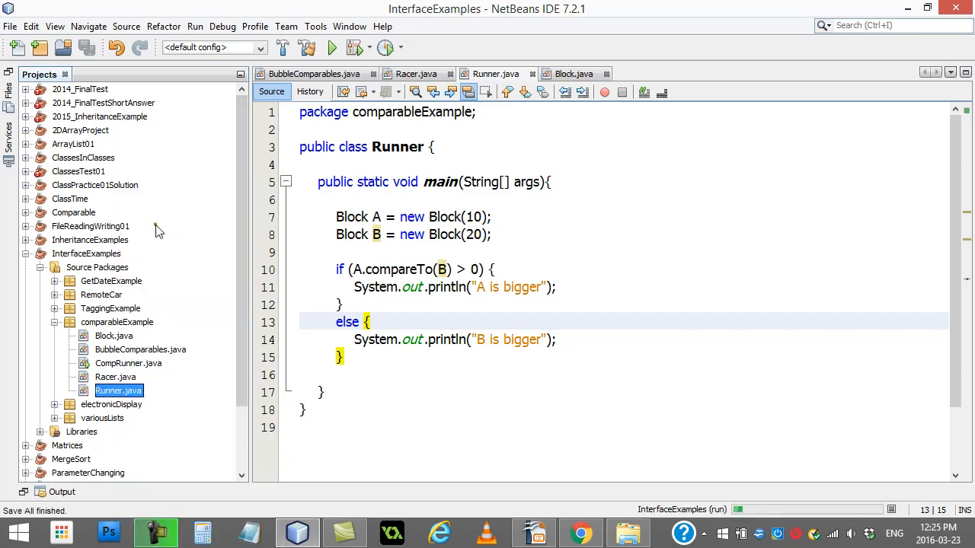
pyautogui.click(331, 47)
pyautogui.write('5')
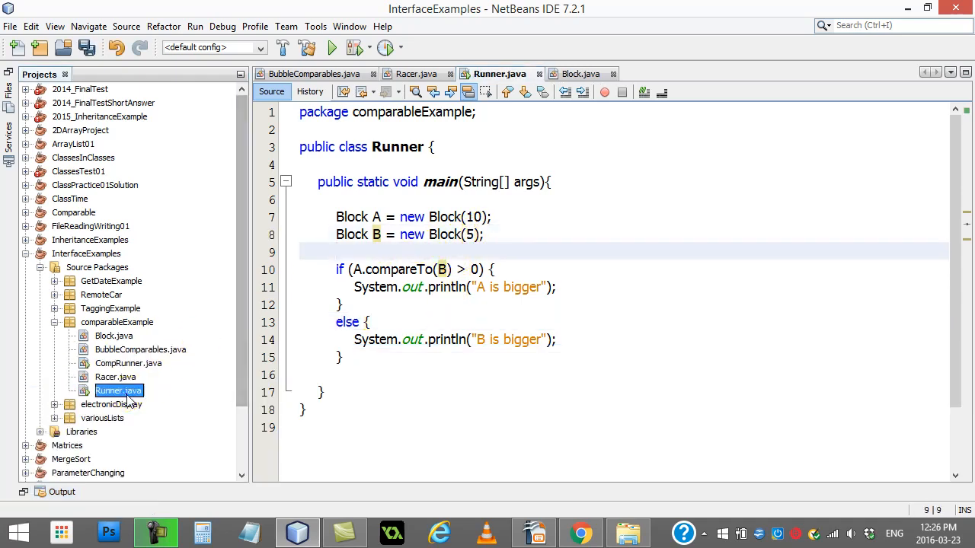
pyautogui.click(326, 47)
pyautogui.write('10')
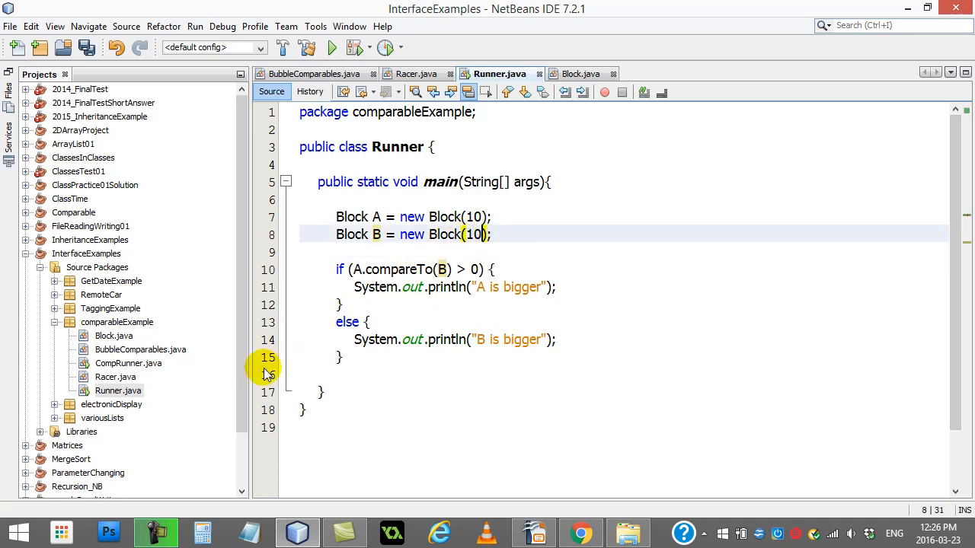
pyautogui.rightClick(118, 391)
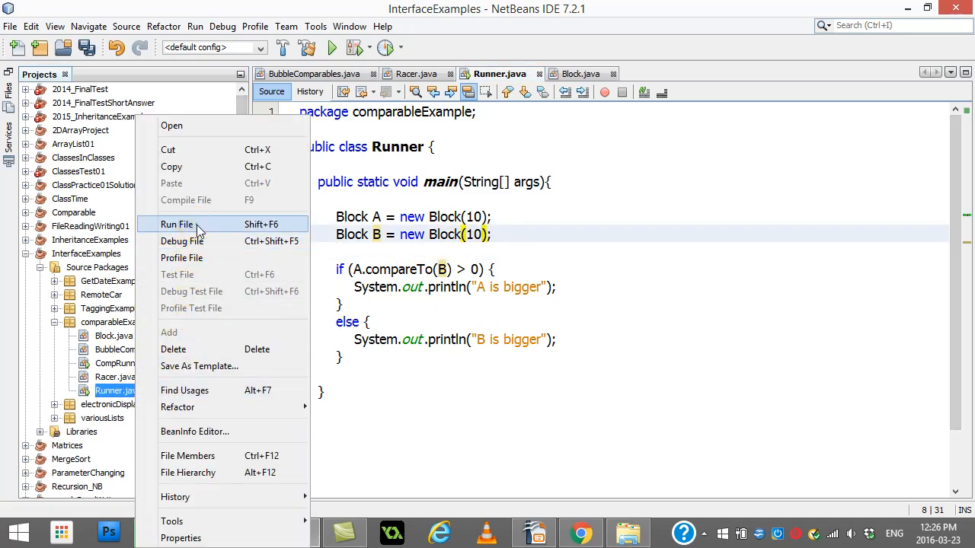
pyautogui.click(177, 224)
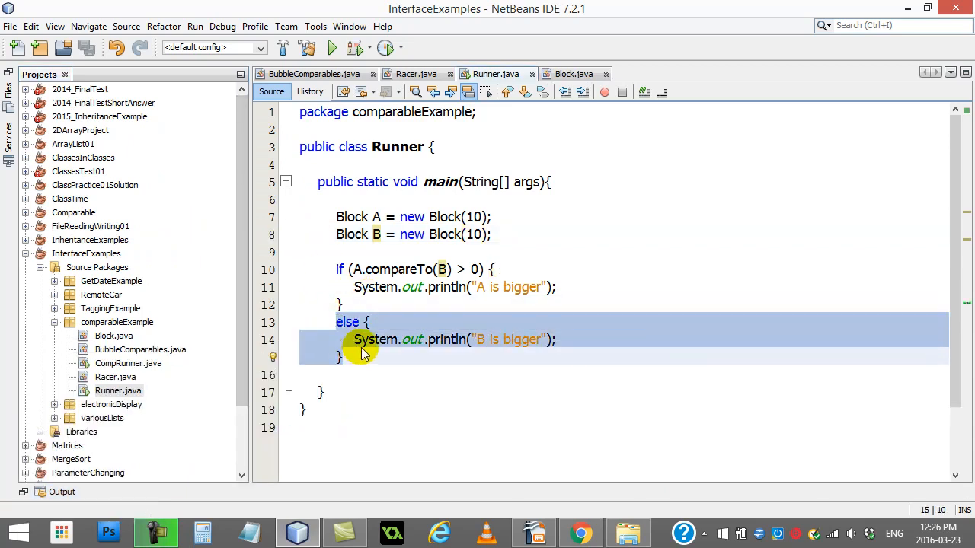
# Turn else into else if (A.compareTo(B) < 0) and add a final else printing "A and B equal"
pyautogui.write('if')
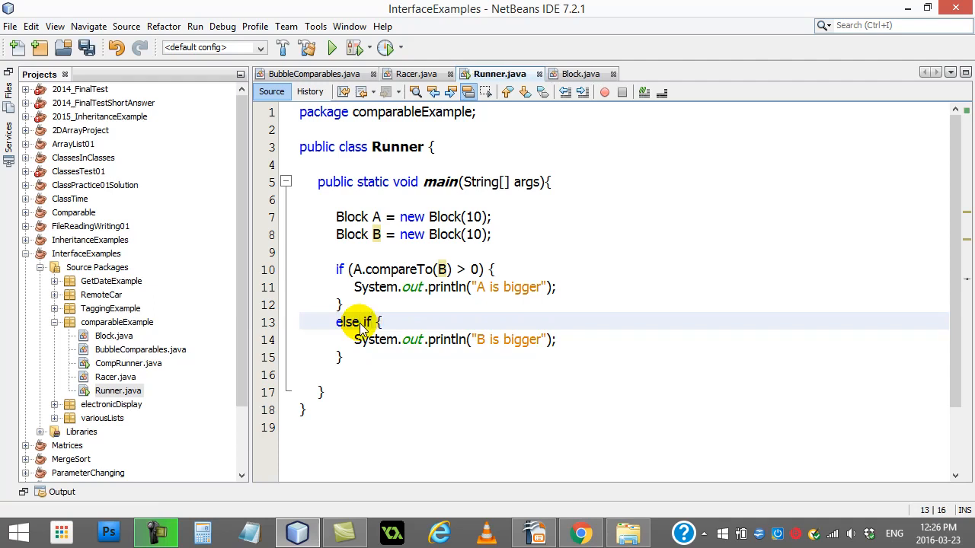
pyautogui.write('(A.compareTo()')
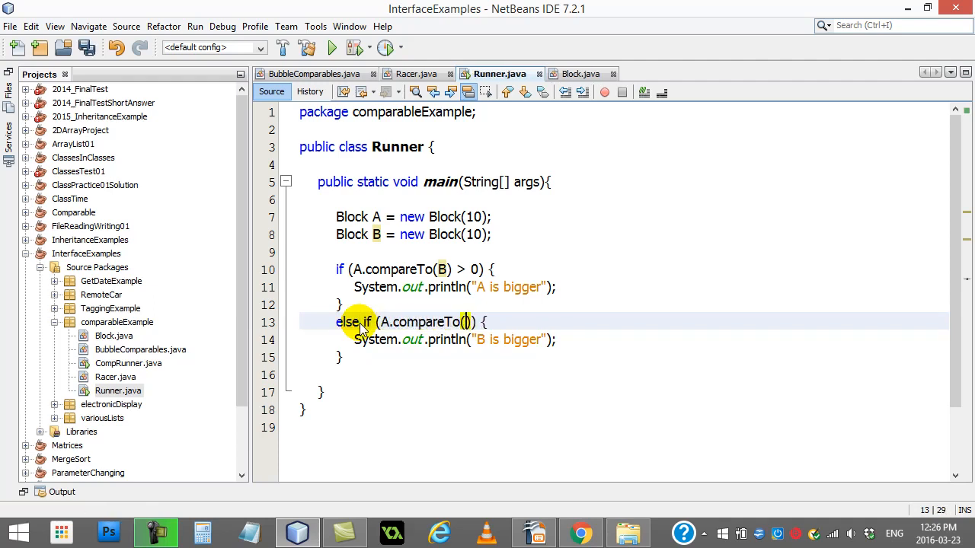
pyautogui.write('B) <')
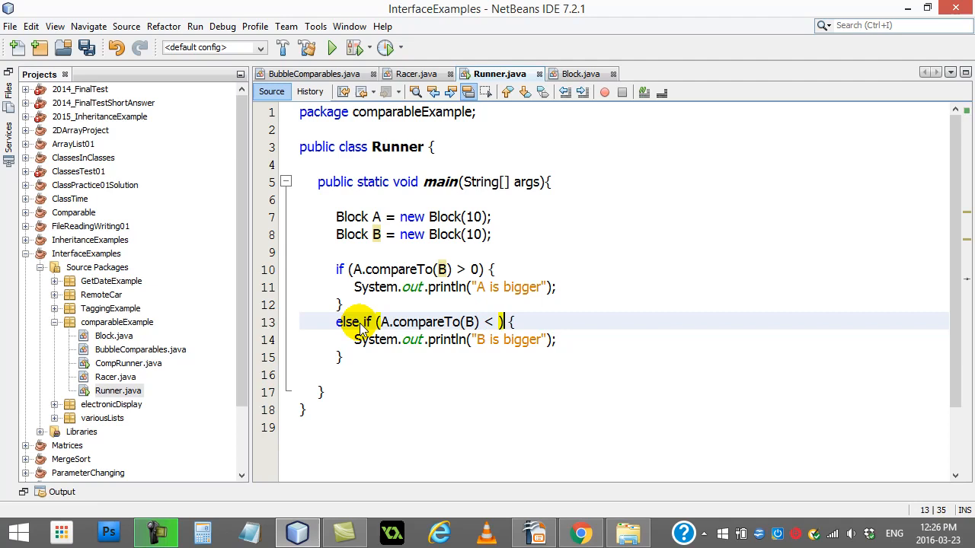
pyautogui.write('0')
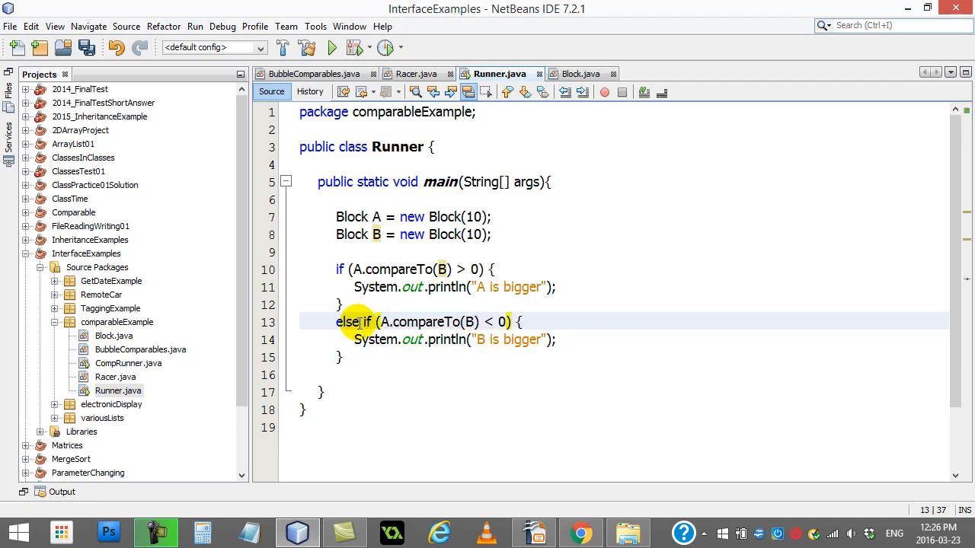
pyautogui.write('else')
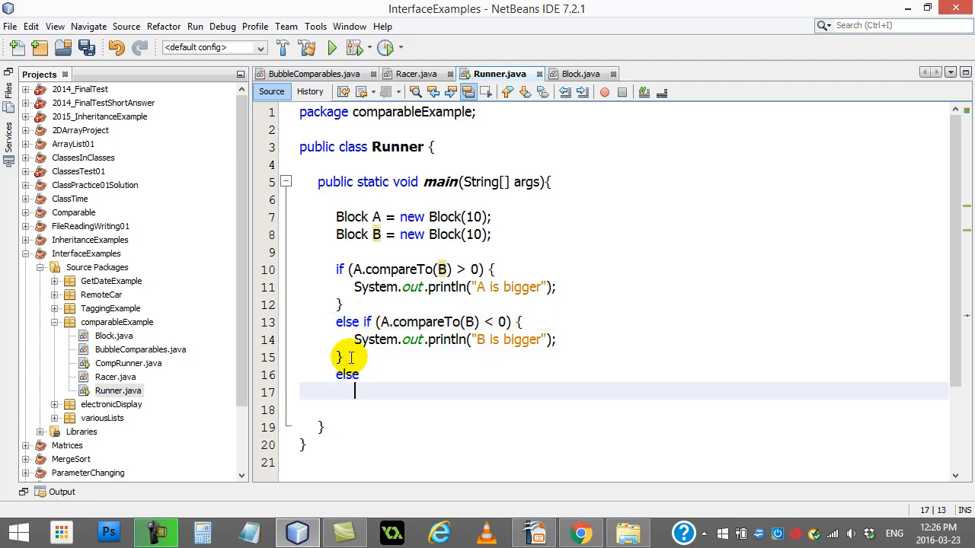
pyautogui.write('Syse')
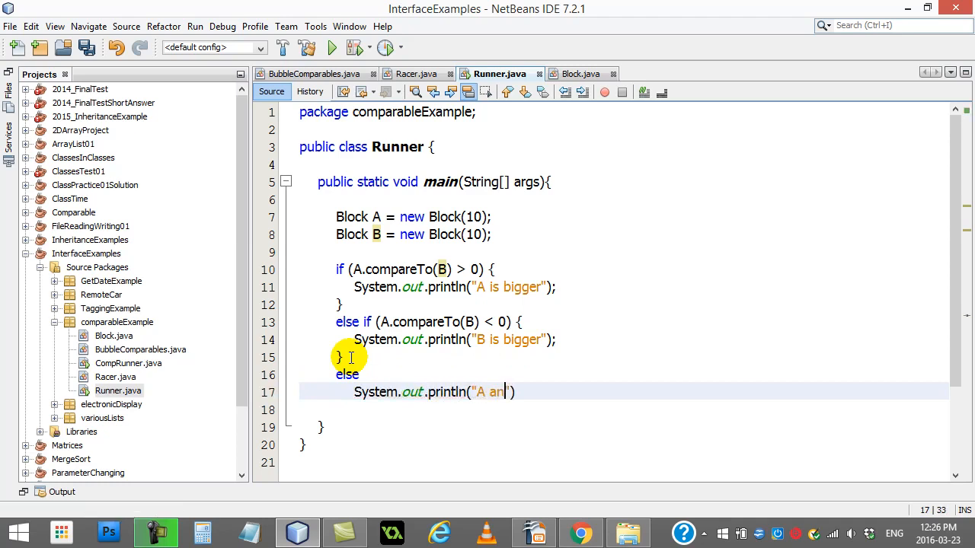
pyautogui.write('d B equl')
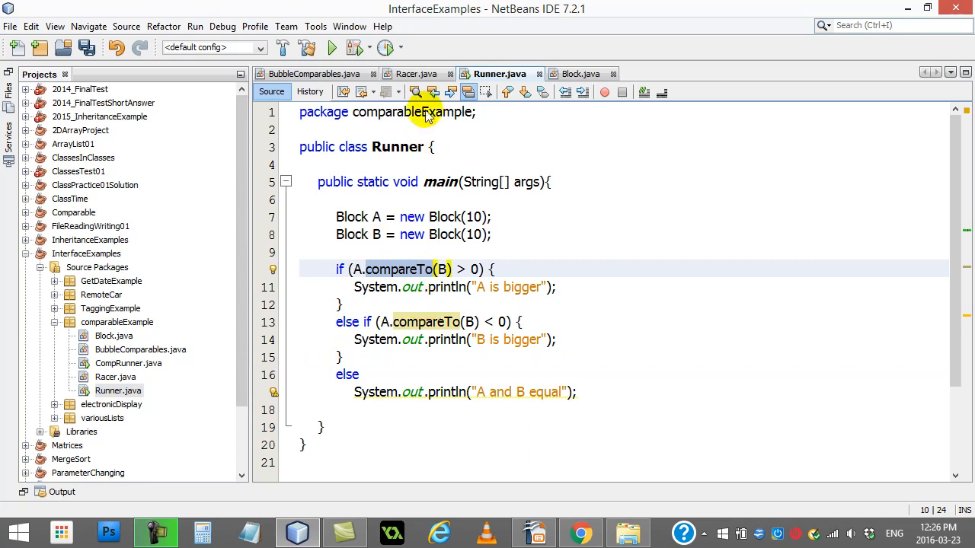
# In Block.java, add implements Comparable after public class Block
pyautogui.click(581, 73)
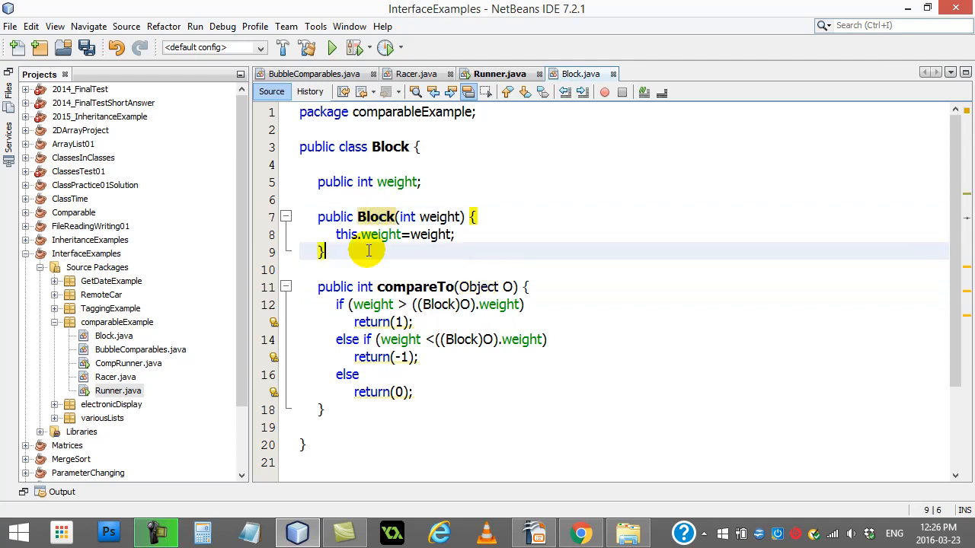
pyautogui.click(361, 268)
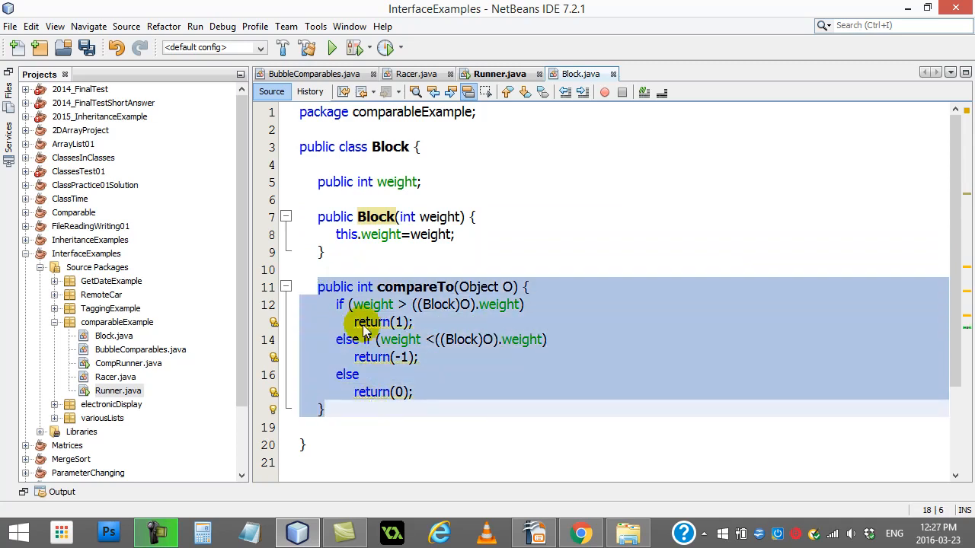
pyautogui.moveTo(466, 322)
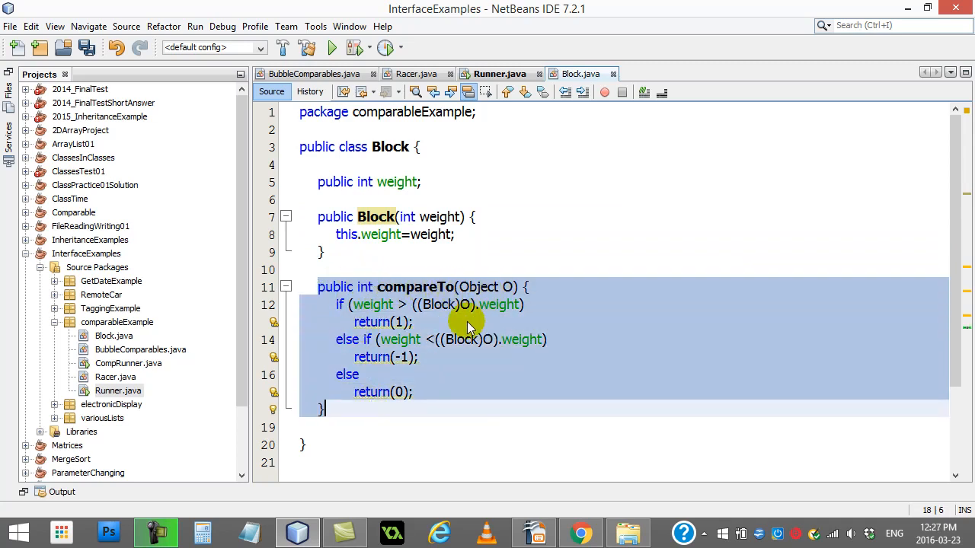
pyautogui.click(417, 146)
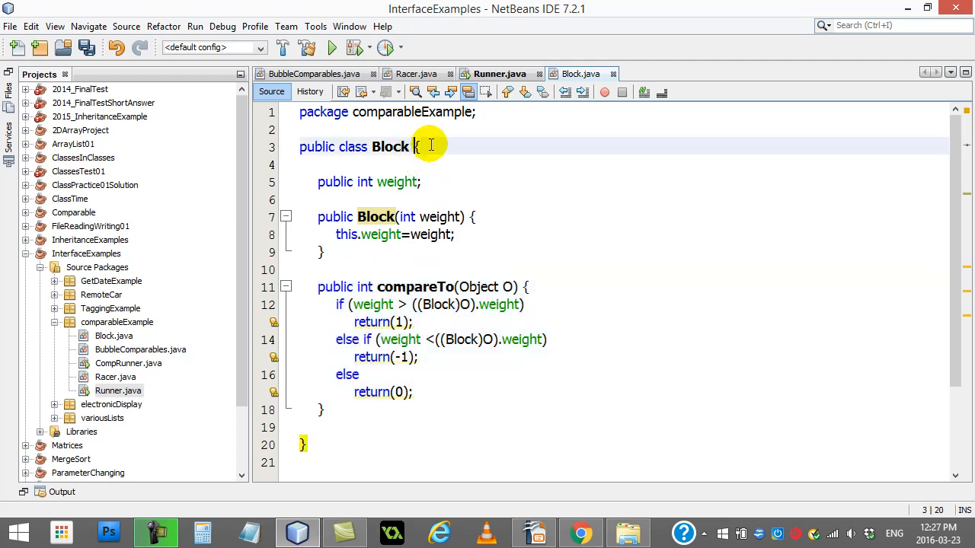
pyautogui.write('implements Comparable')
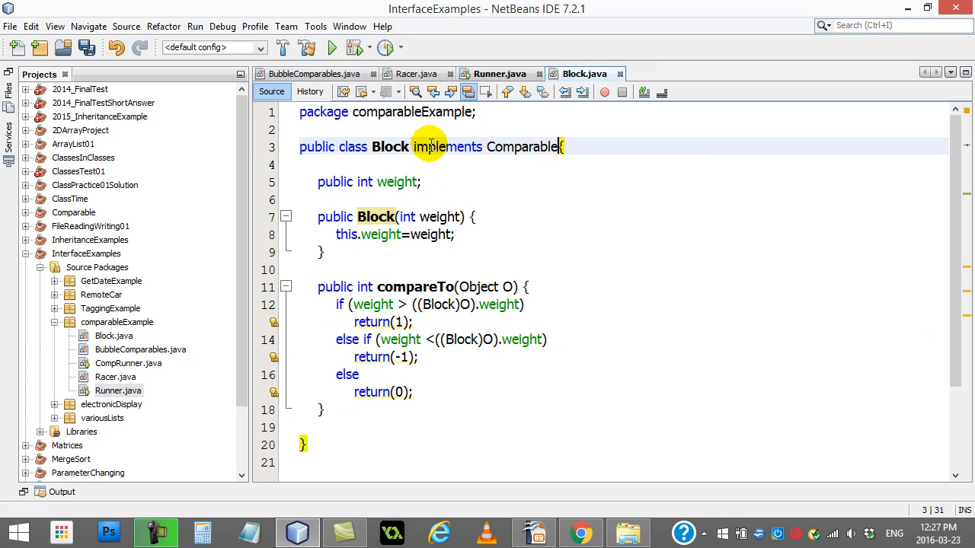
pyautogui.click(450, 181)
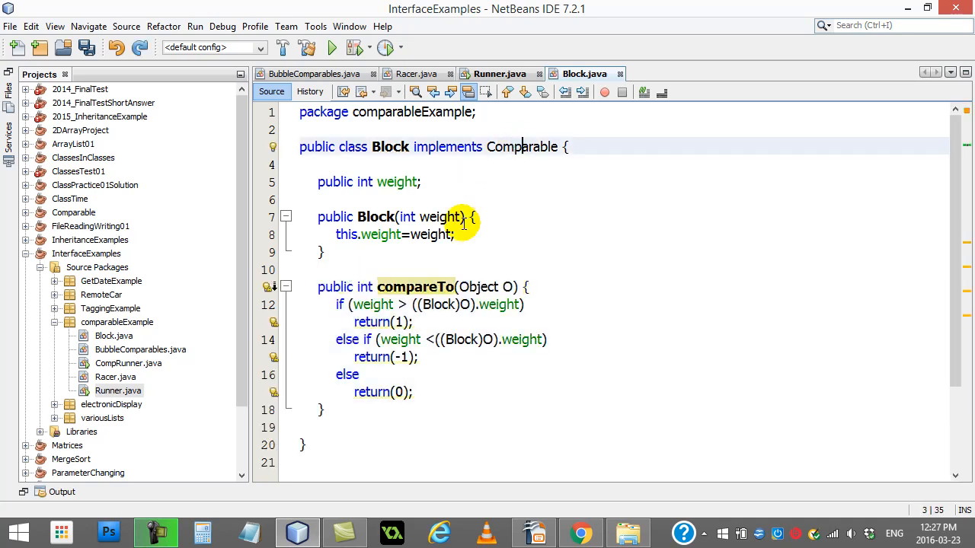
pyautogui.click(395, 200)
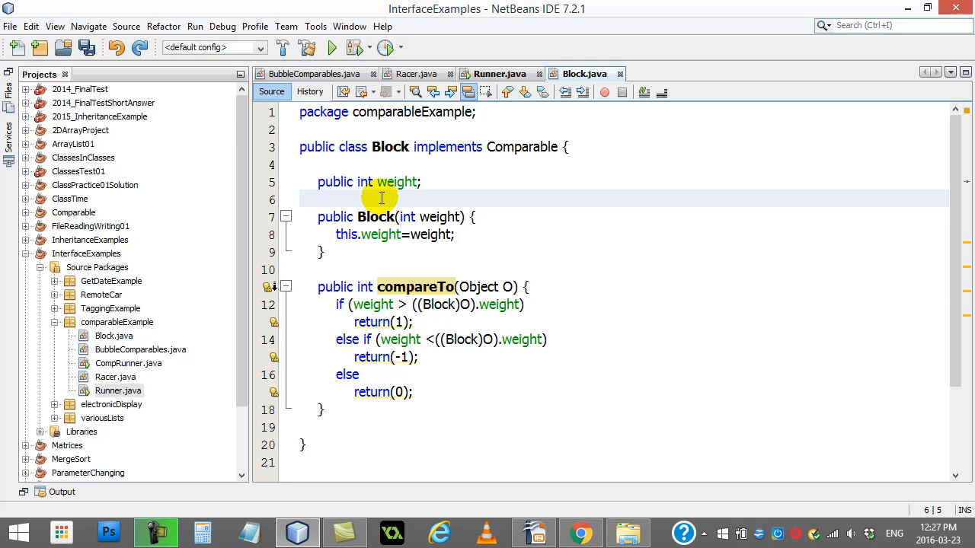
pyautogui.doubleClick(517, 146)
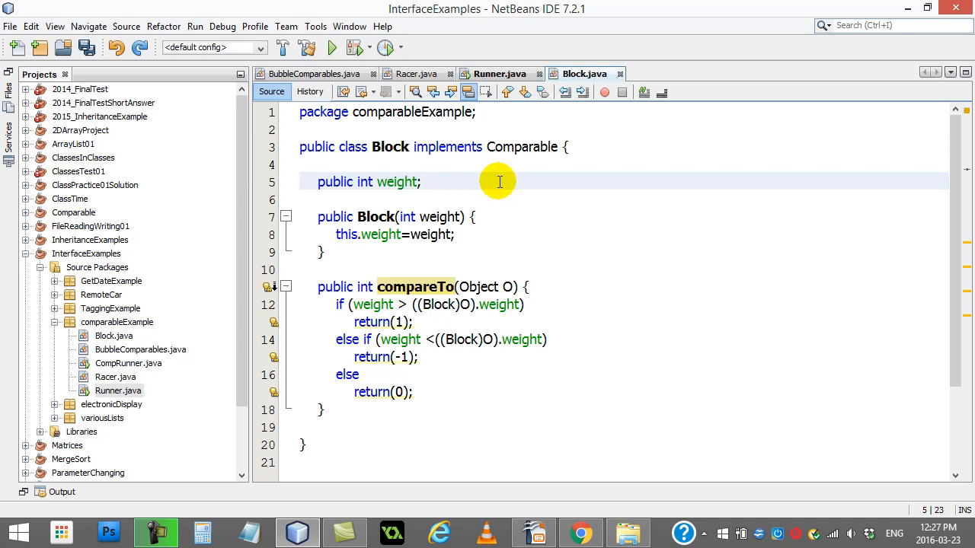
pyautogui.click(421, 182)
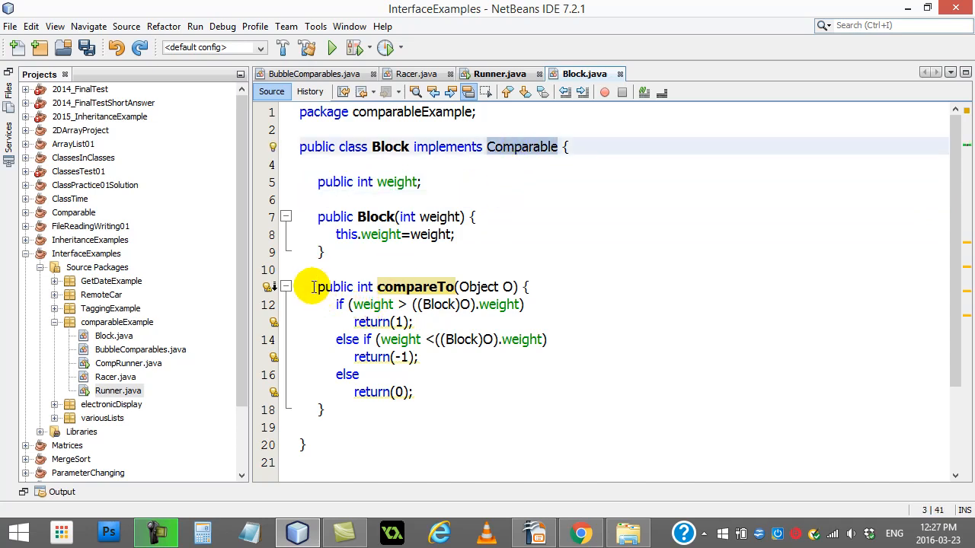
# Select Block's original if/else compareTo method (lines 11–18) and wrap it in /* */
pyautogui.moveTo(311, 286); pyautogui.dragTo(326, 410)
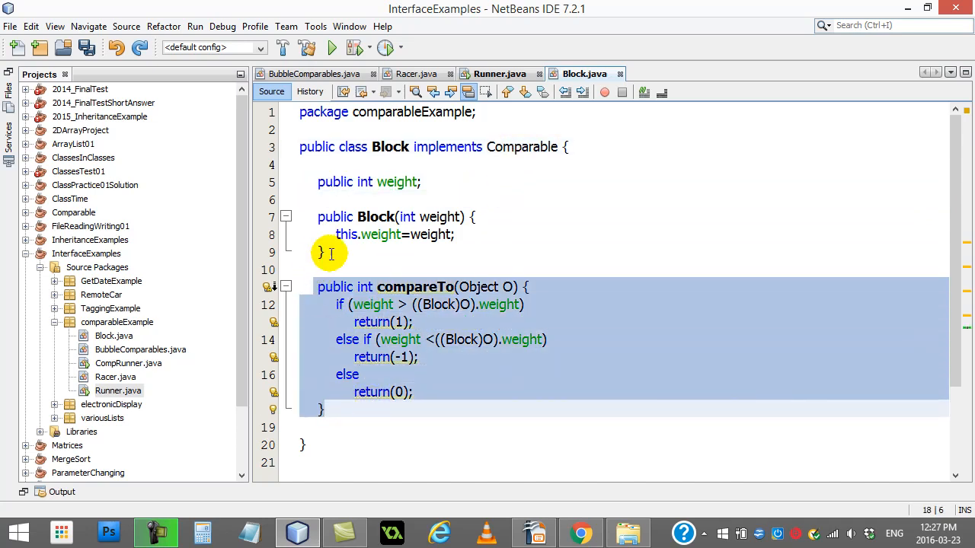
pyautogui.click(349, 251)
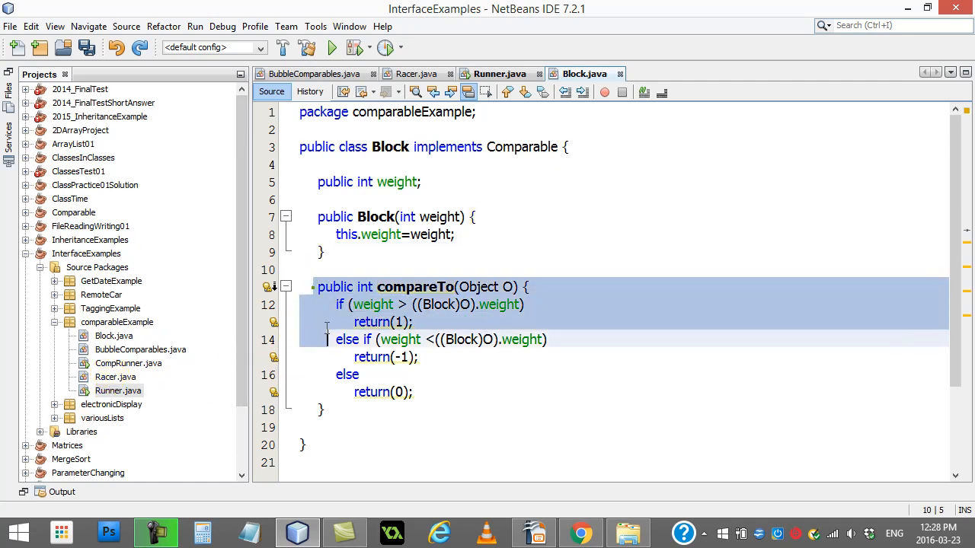
pyautogui.click(365, 403)
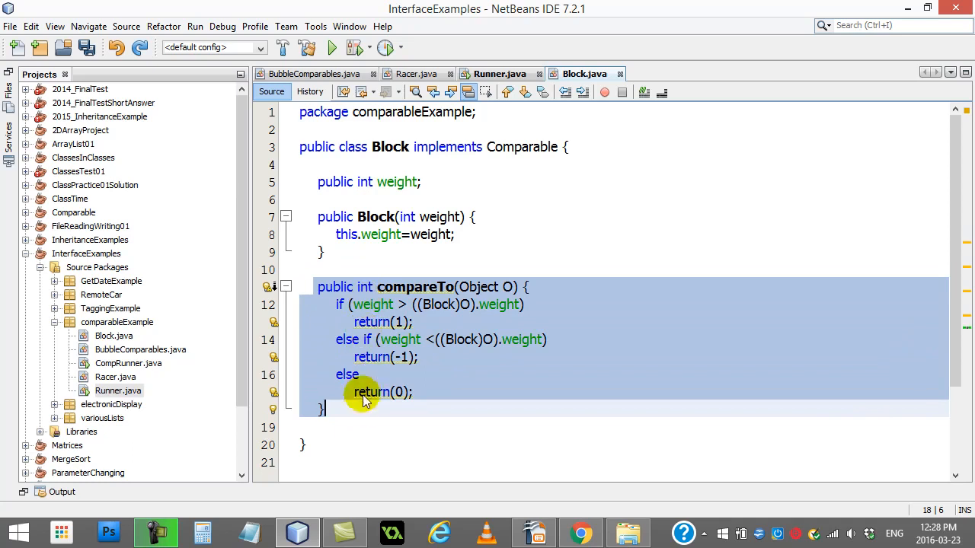
pyautogui.click(324, 408)
pyautogui.write('*/')
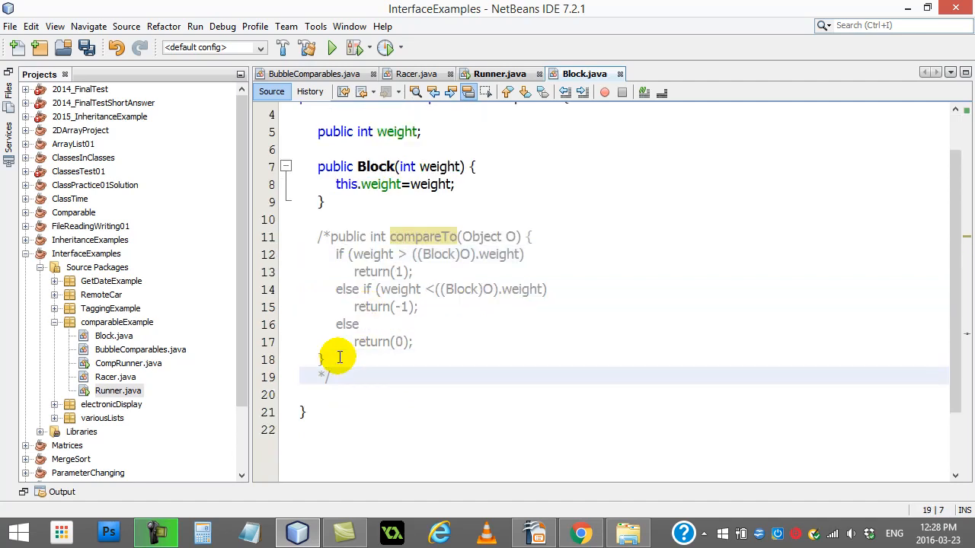
# Write public int compareTo(Object O) returning weight - ((Block)O).weight below the commented block
pyautogui.write('public int compareTo(Object O) {')
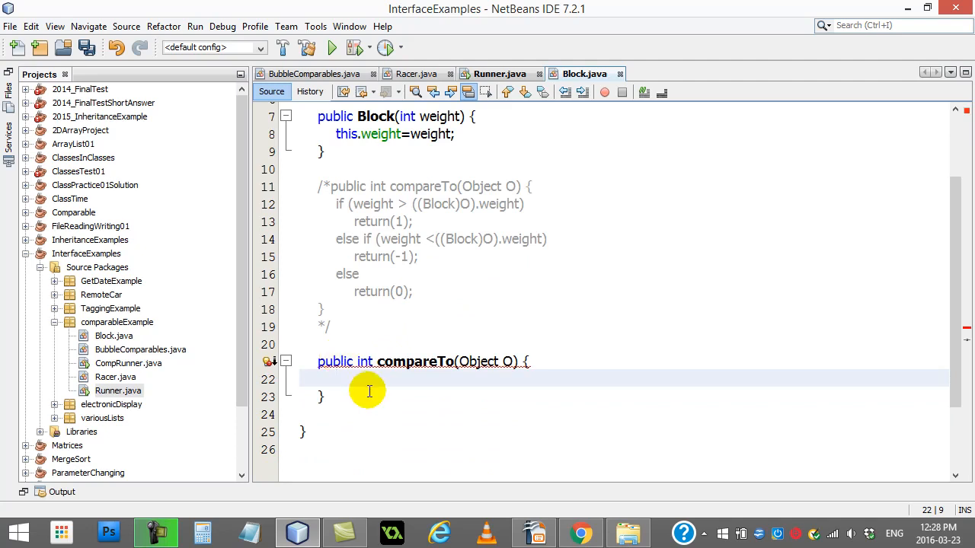
pyautogui.write('return')
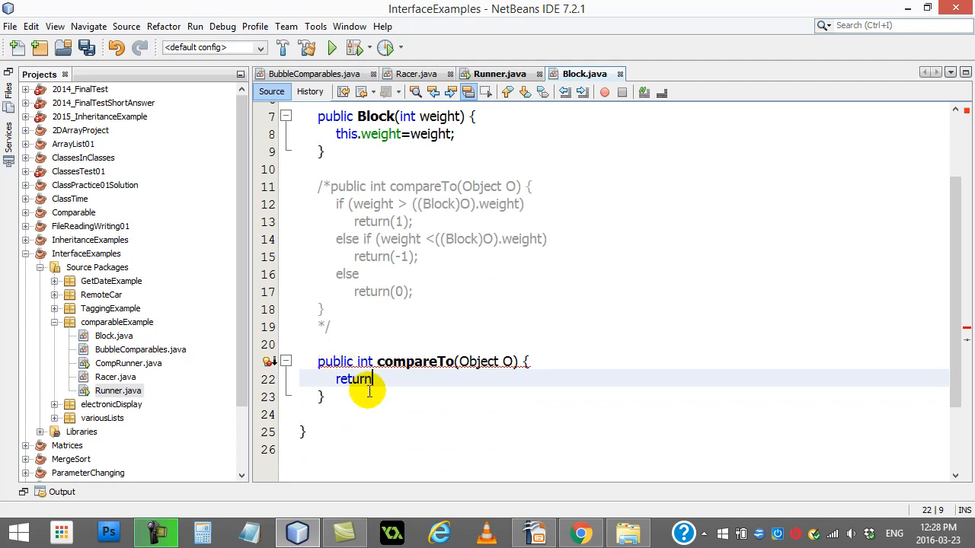
pyautogui.write('( weight)')
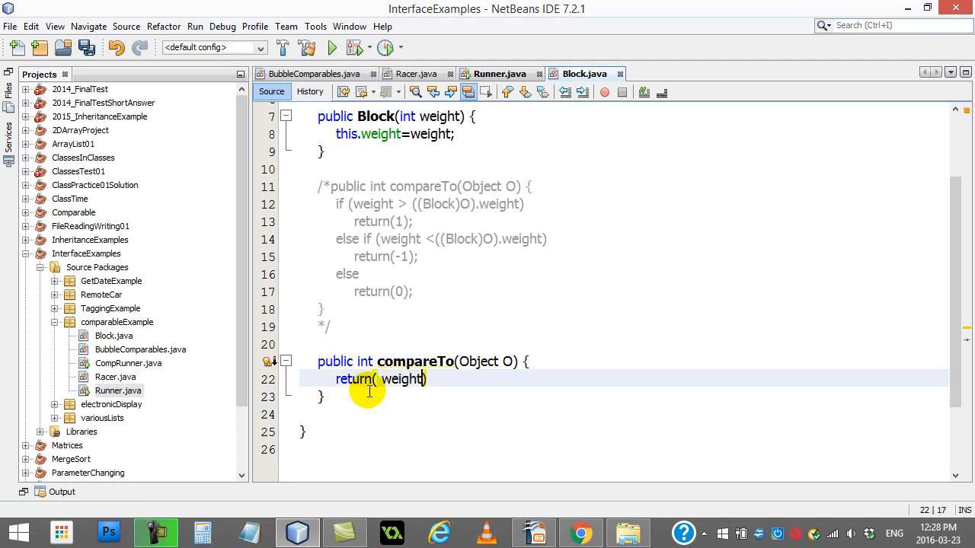
pyautogui.write('- (')
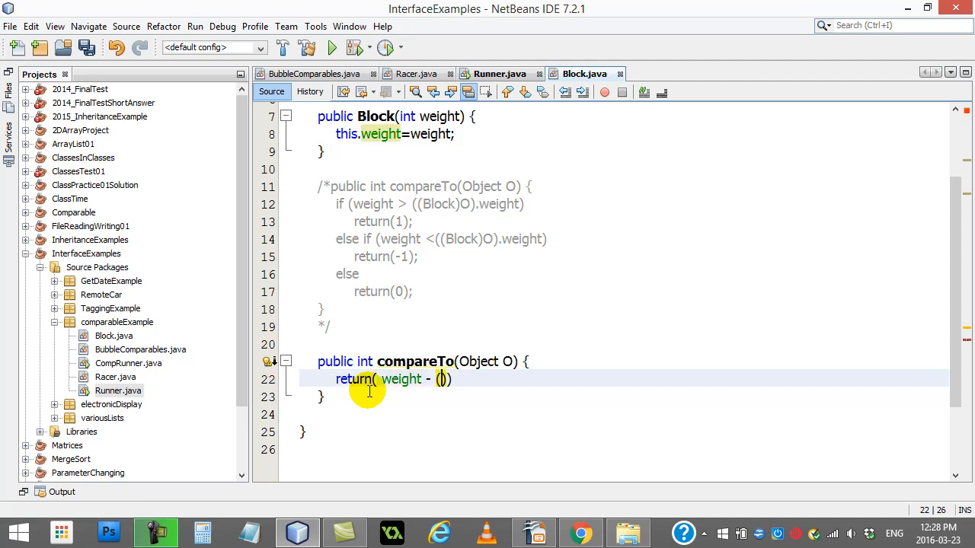
pyautogui.write('(Block)')
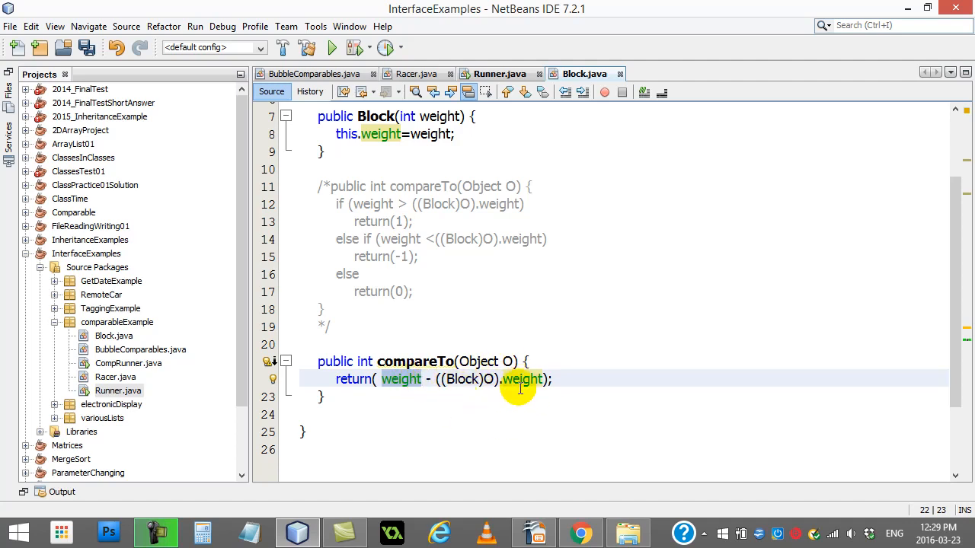
pyautogui.moveTo(497, 383)
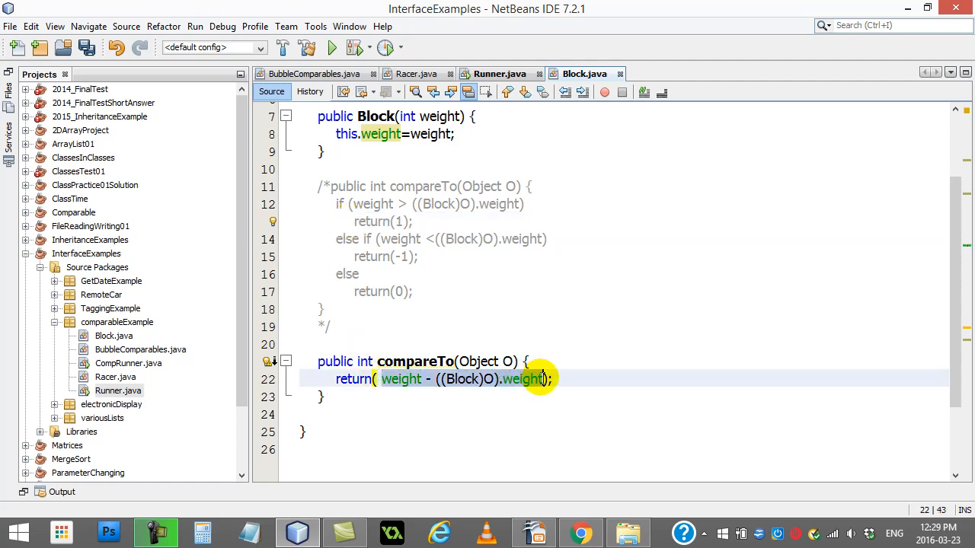
pyautogui.moveTo(514, 407)
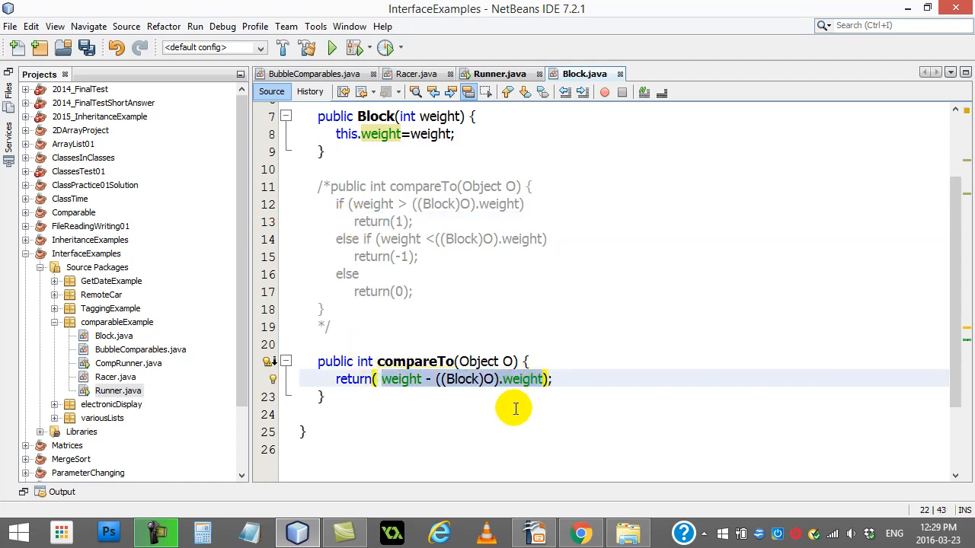
# Double-click in the Block.java editor, then bring Runner.java back on screen
pyautogui.doubleClick(402, 378)
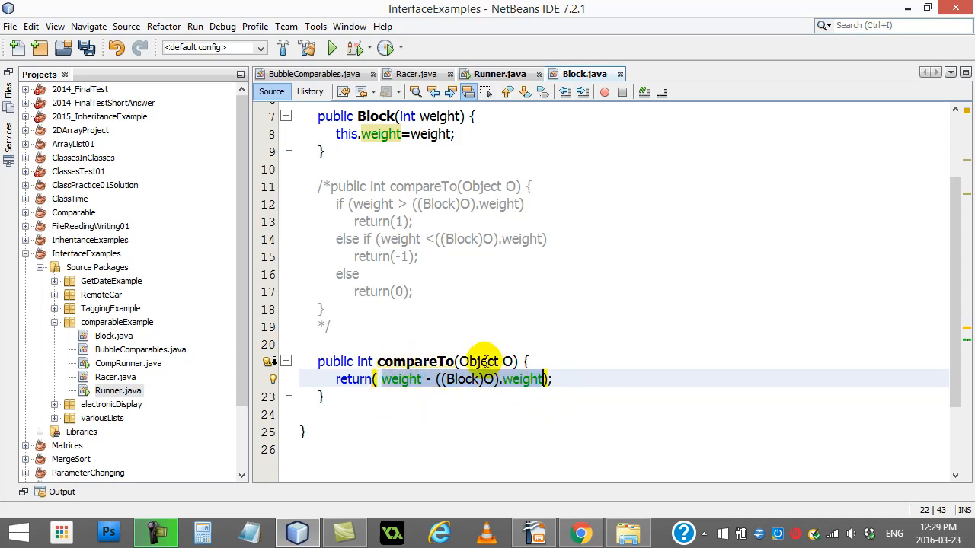
pyautogui.doubleClick(401, 378)
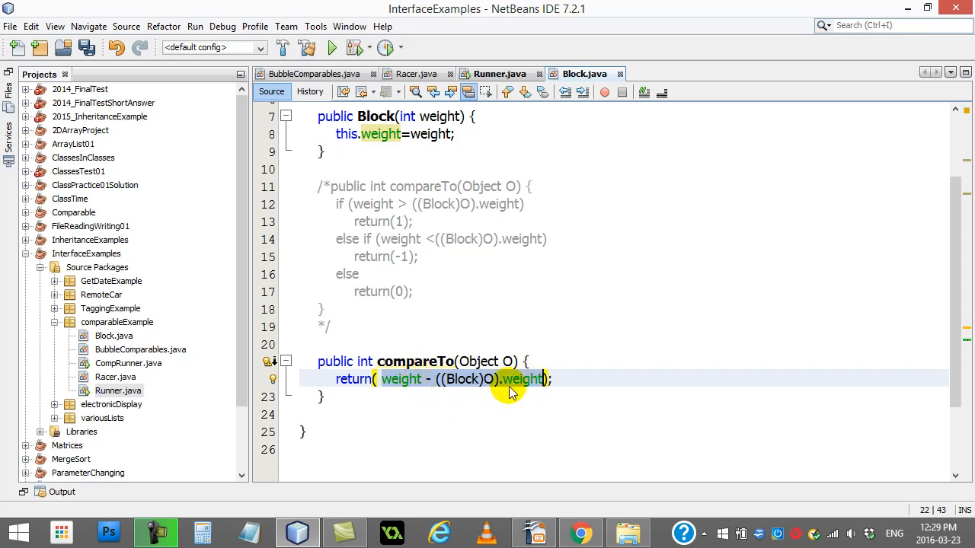
pyautogui.click(500, 74)
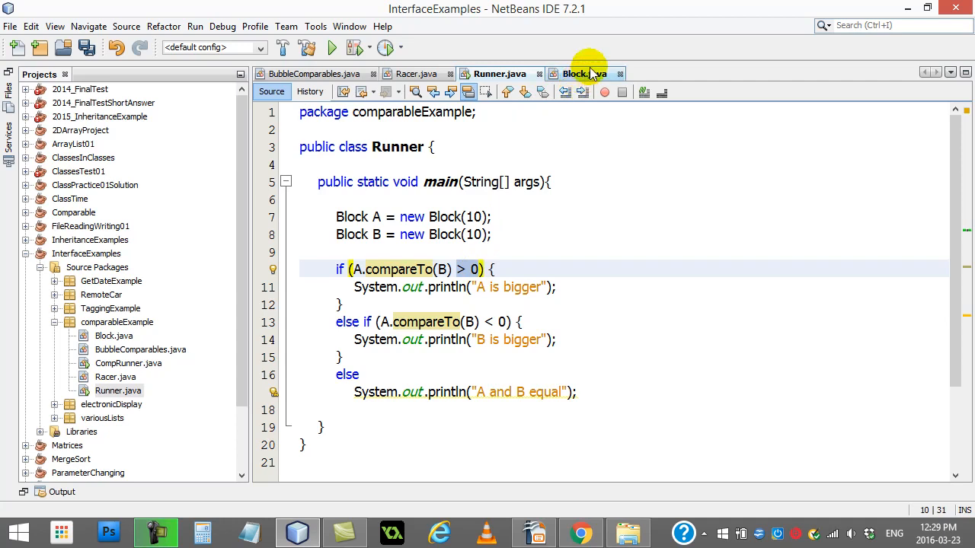
pyautogui.click(581, 73)
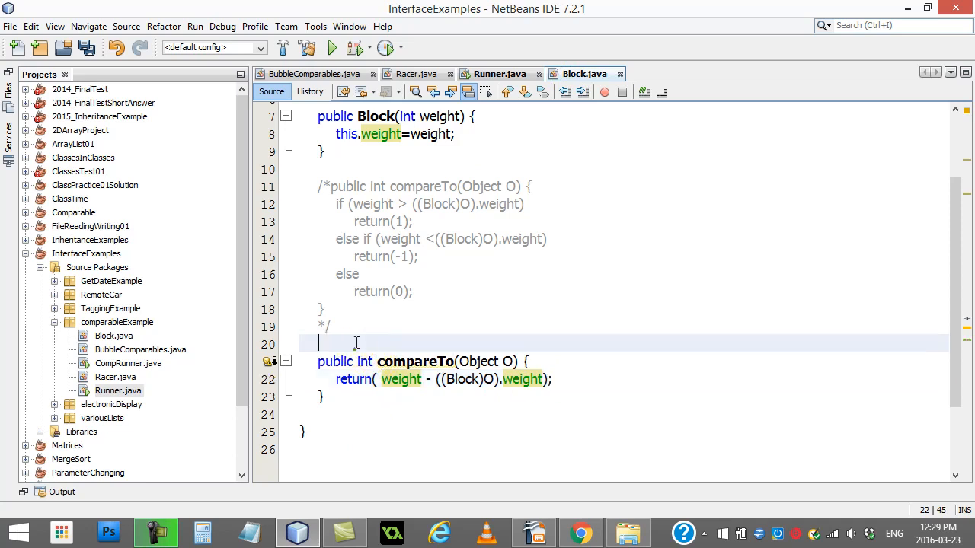
pyautogui.moveTo(335, 204); pyautogui.dragTo(449, 292)
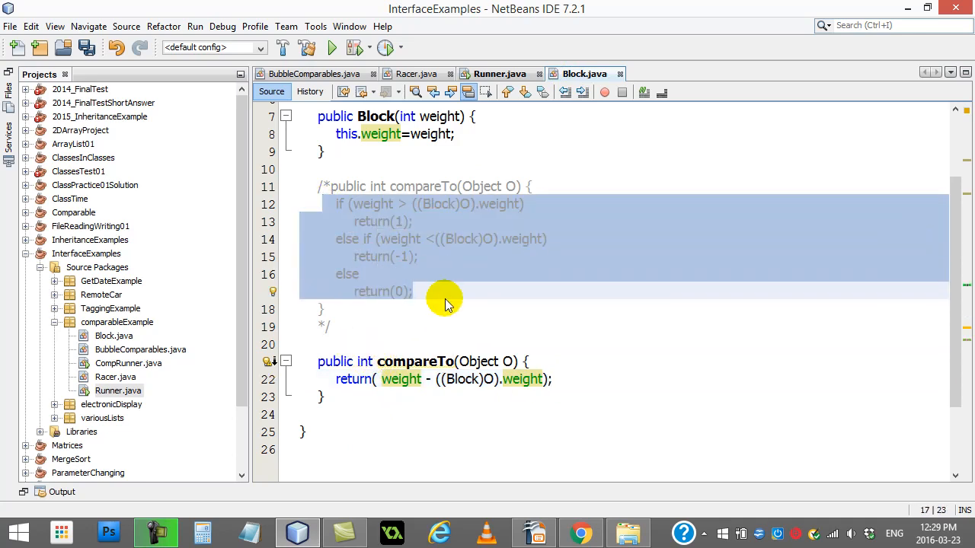
pyautogui.click(395, 380)
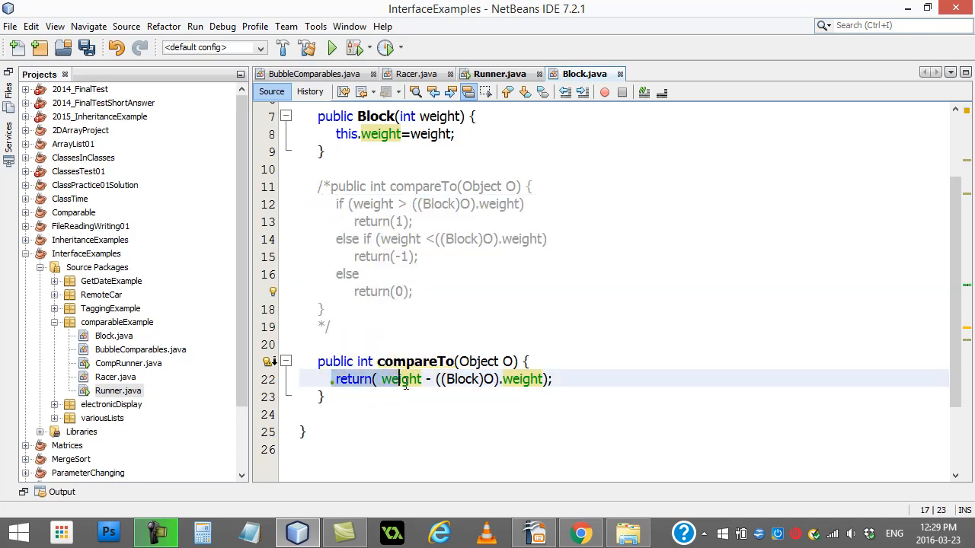